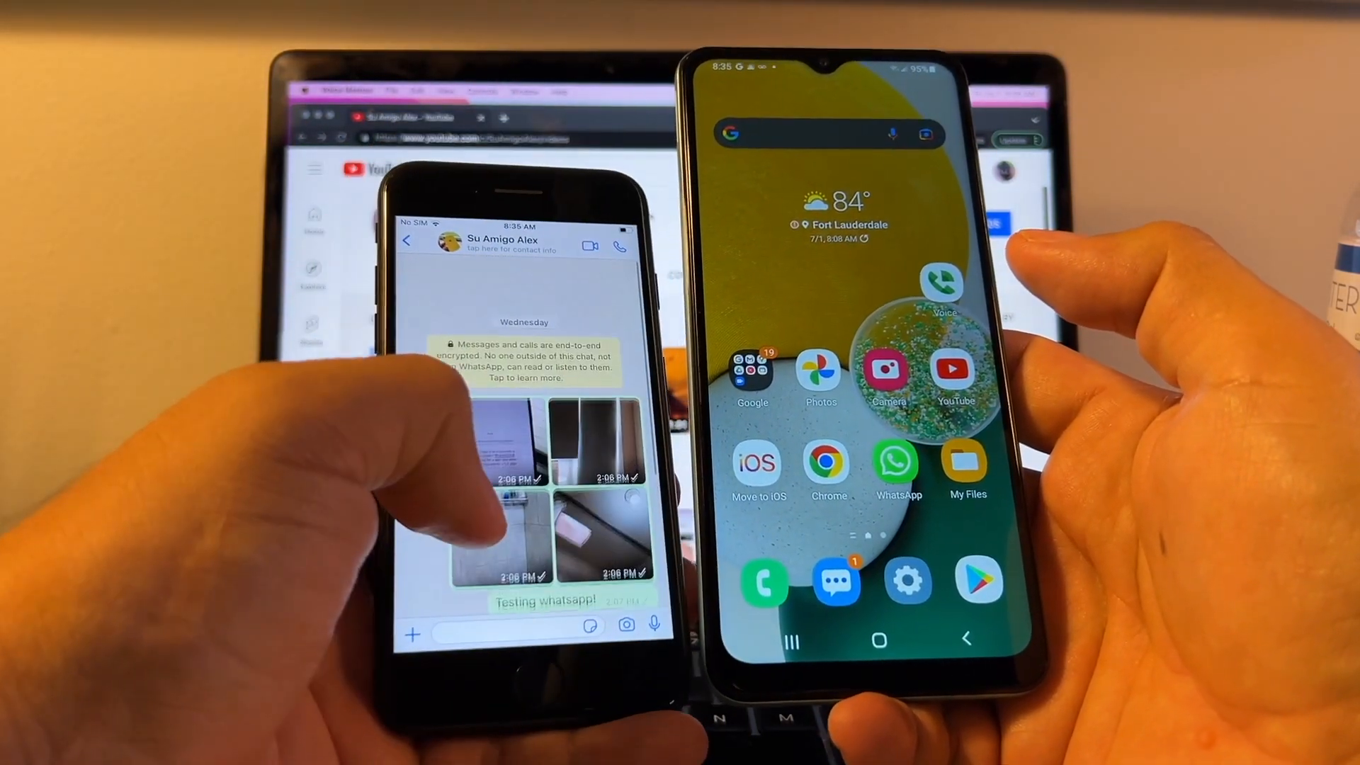
Step: Exit the conversation and review WhatsApp's Chat Backup and Move Chats to Android options
click(408, 240)
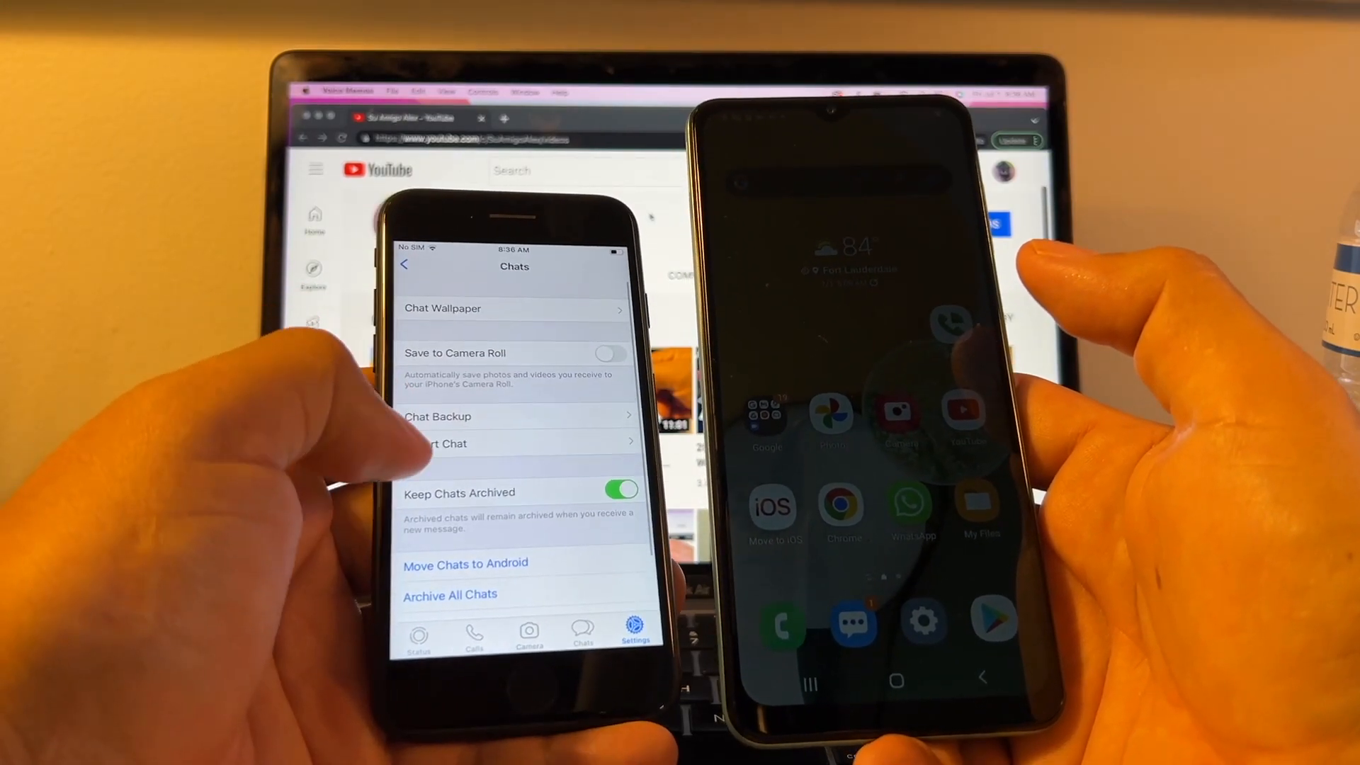
click(437, 416)
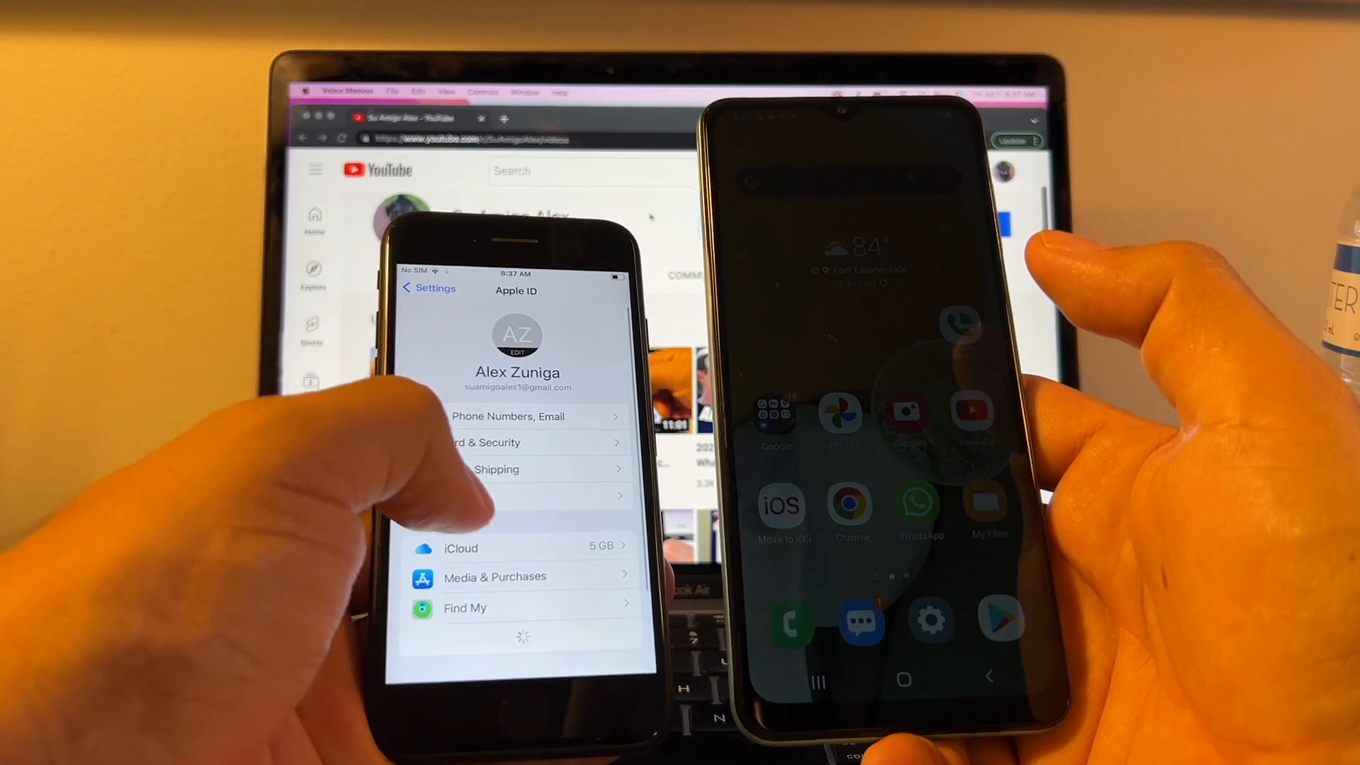
Step: Open the Apple ID account page to check iCloud storage
click(460, 548)
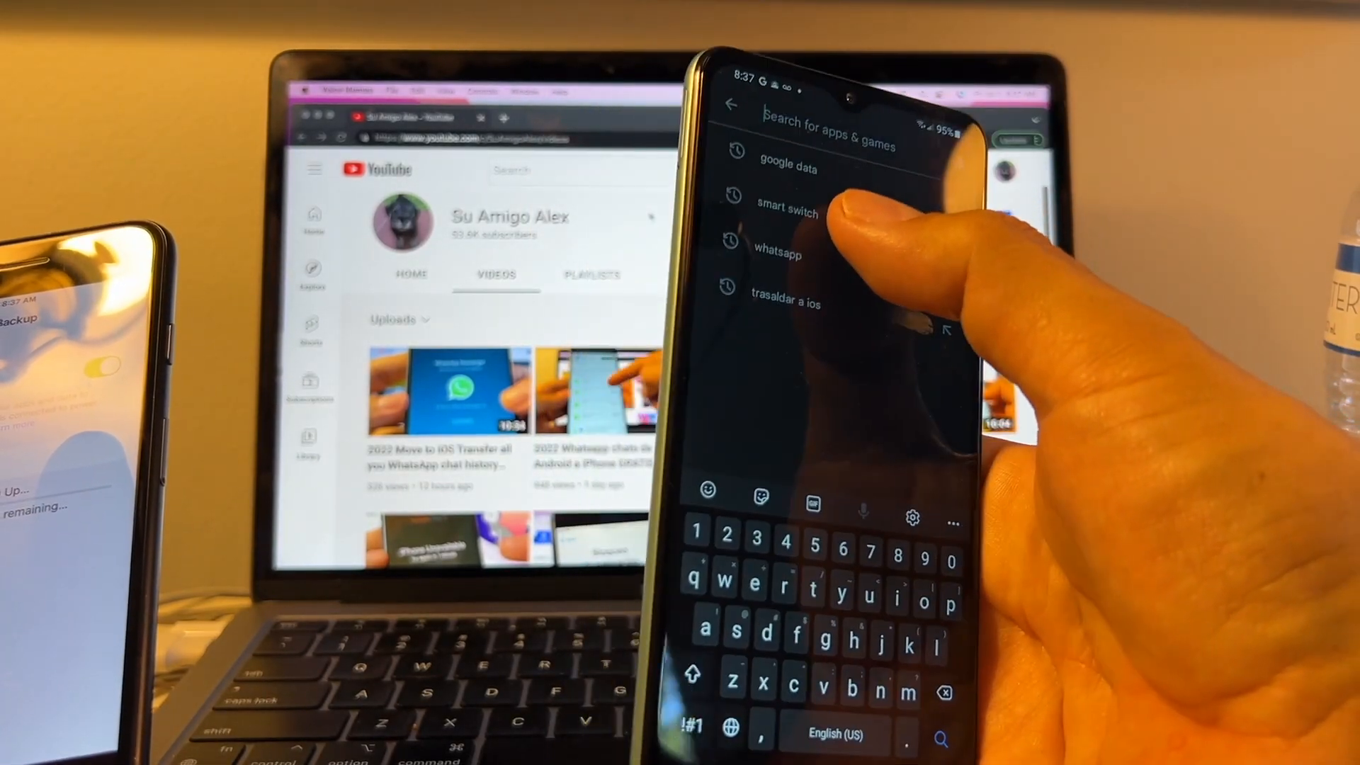
Step: Search the Play Store for 'google data', showing Google Drive and Data Restore Tool installed
click(785, 210)
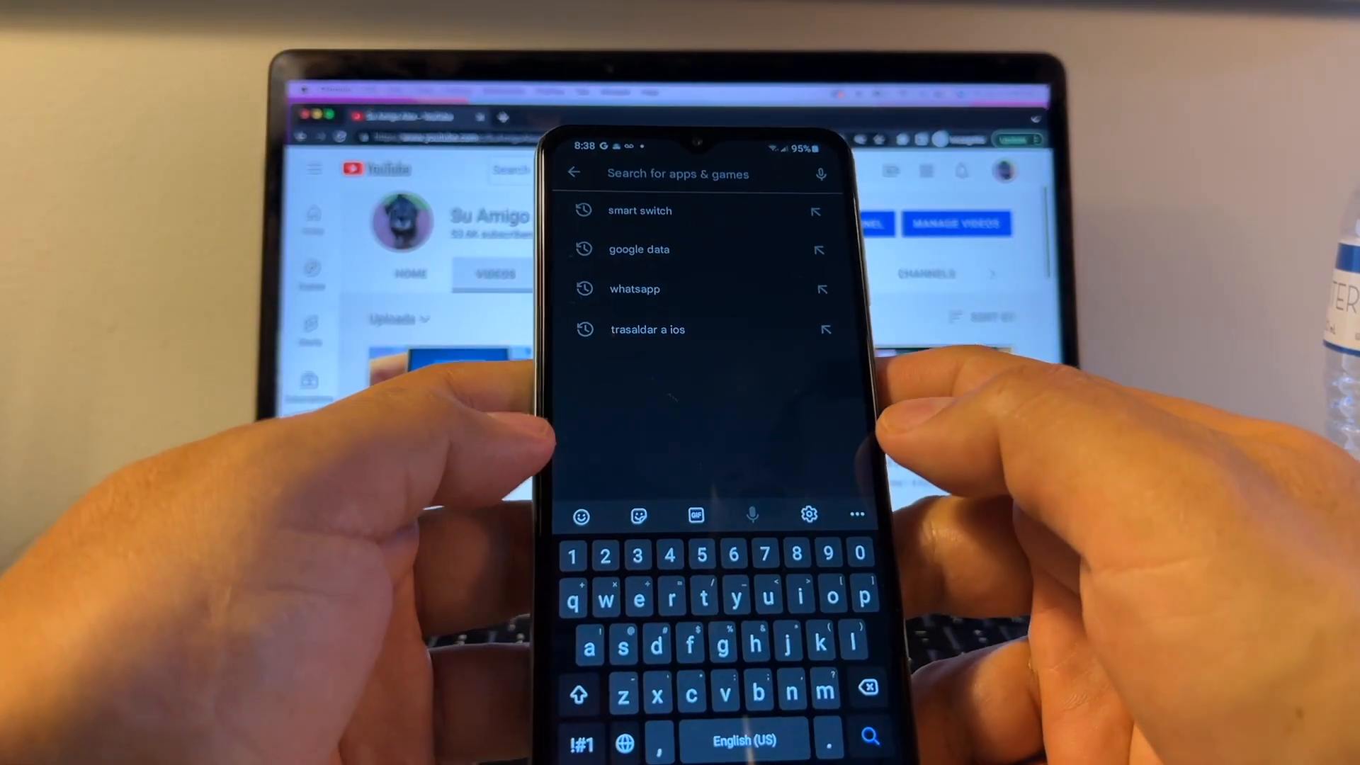
click(638, 249)
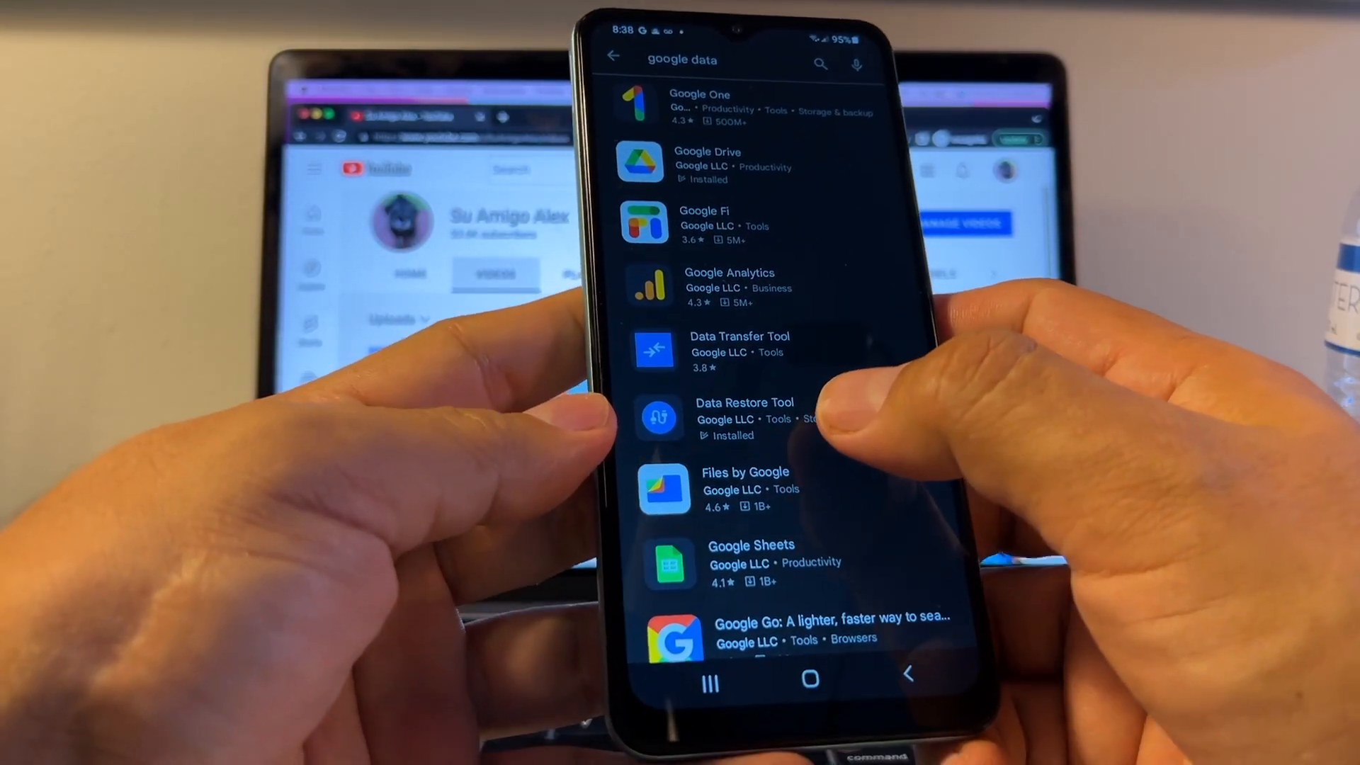
click(744, 416)
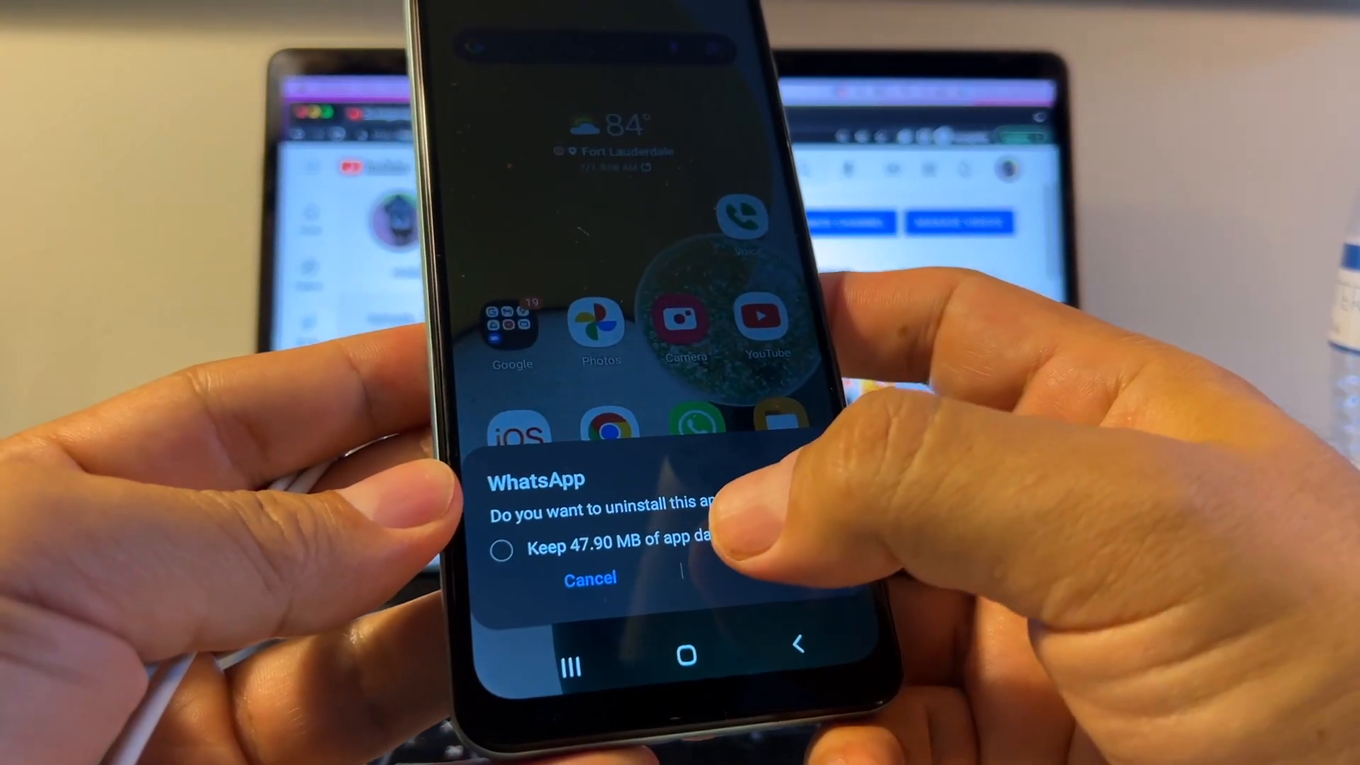
Step: Confirm uninstalling WhatsApp with 'Keep app data' left unchecked
click(587, 579)
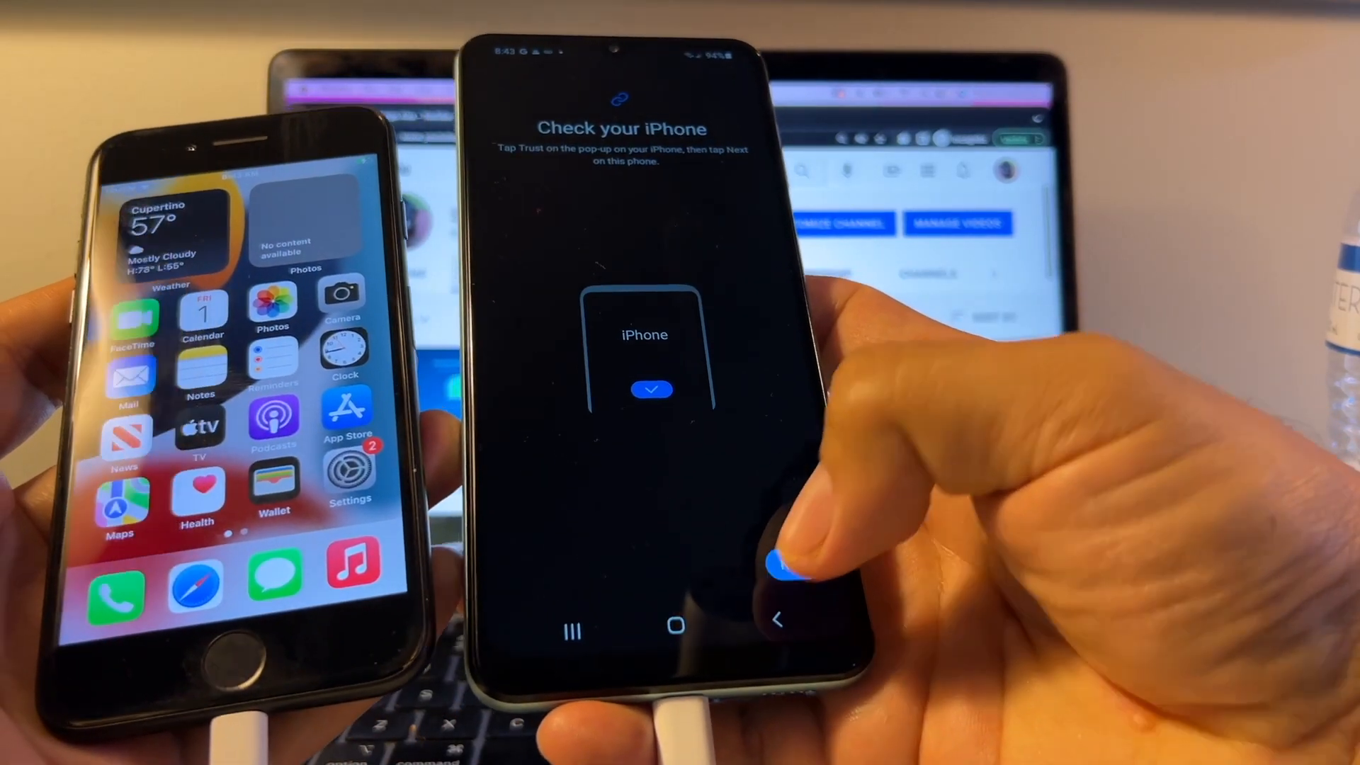
Step: Continue in Smart Switch once the cabled iPhone has been trusted
click(780, 563)
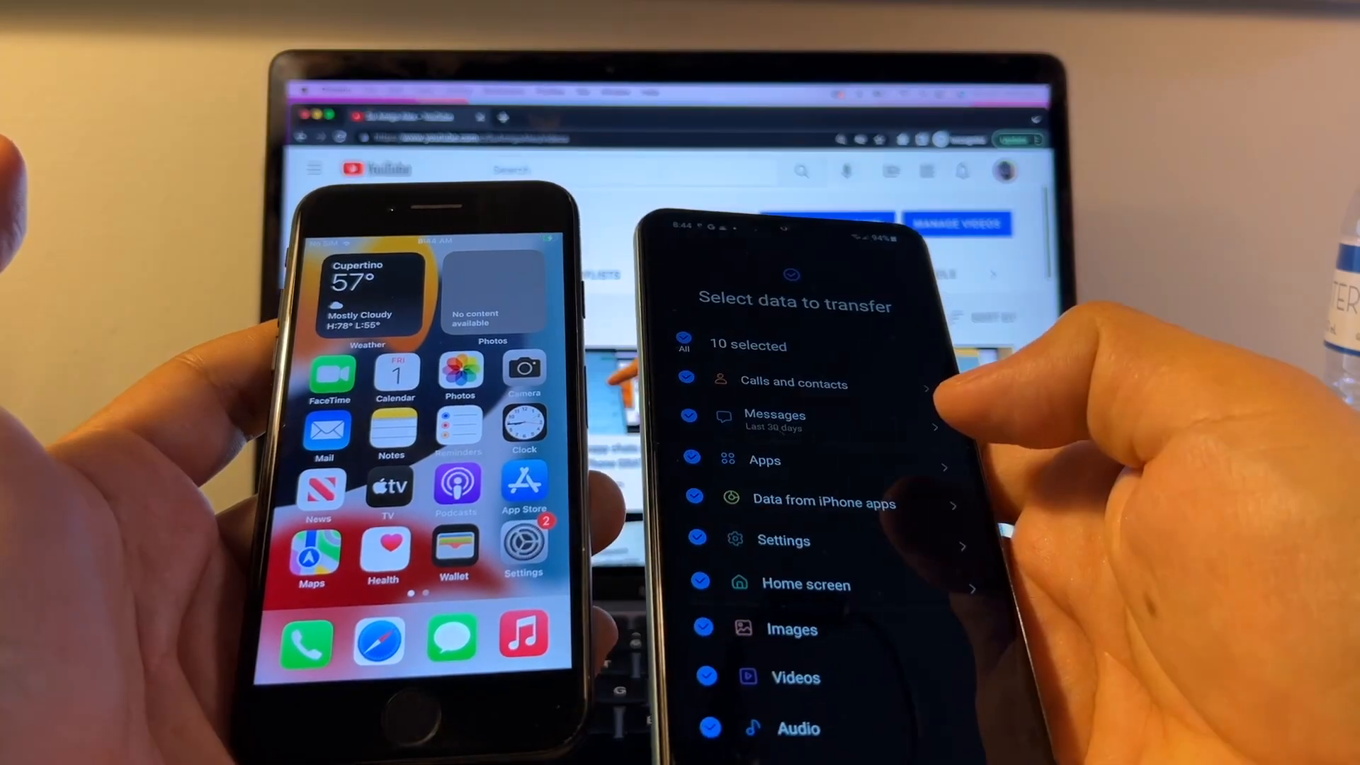
Step: Keep only calls and contacts plus WhatsApp Messenger selected, then install
click(685, 345)
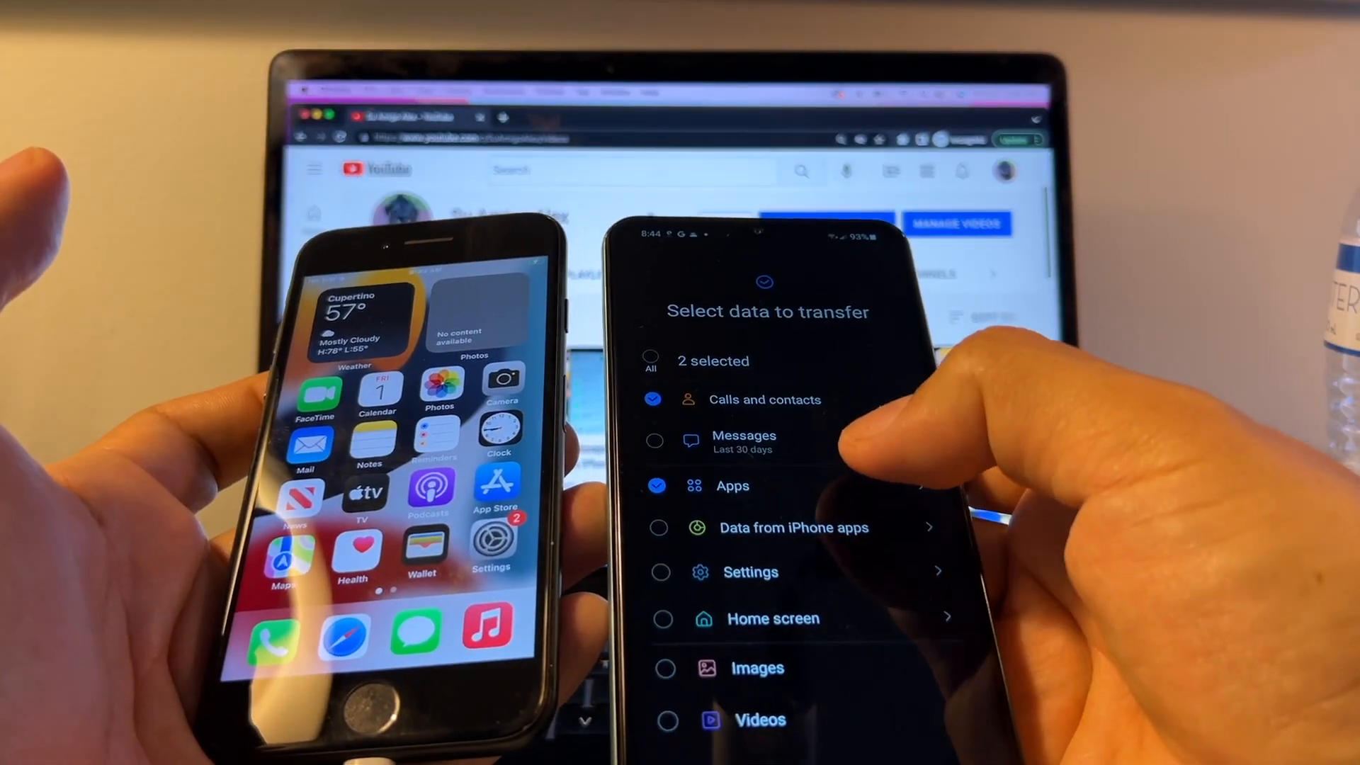
scroll(down, 3)
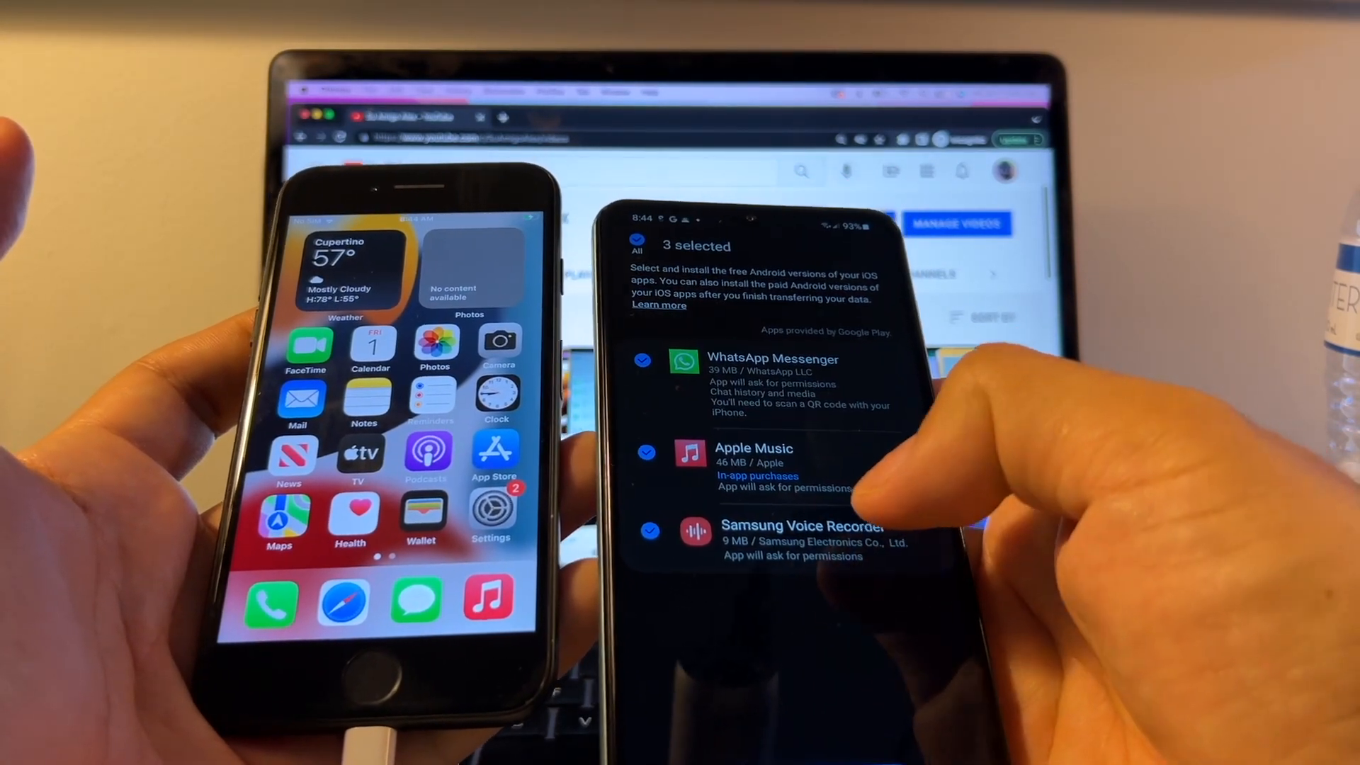
click(649, 451)
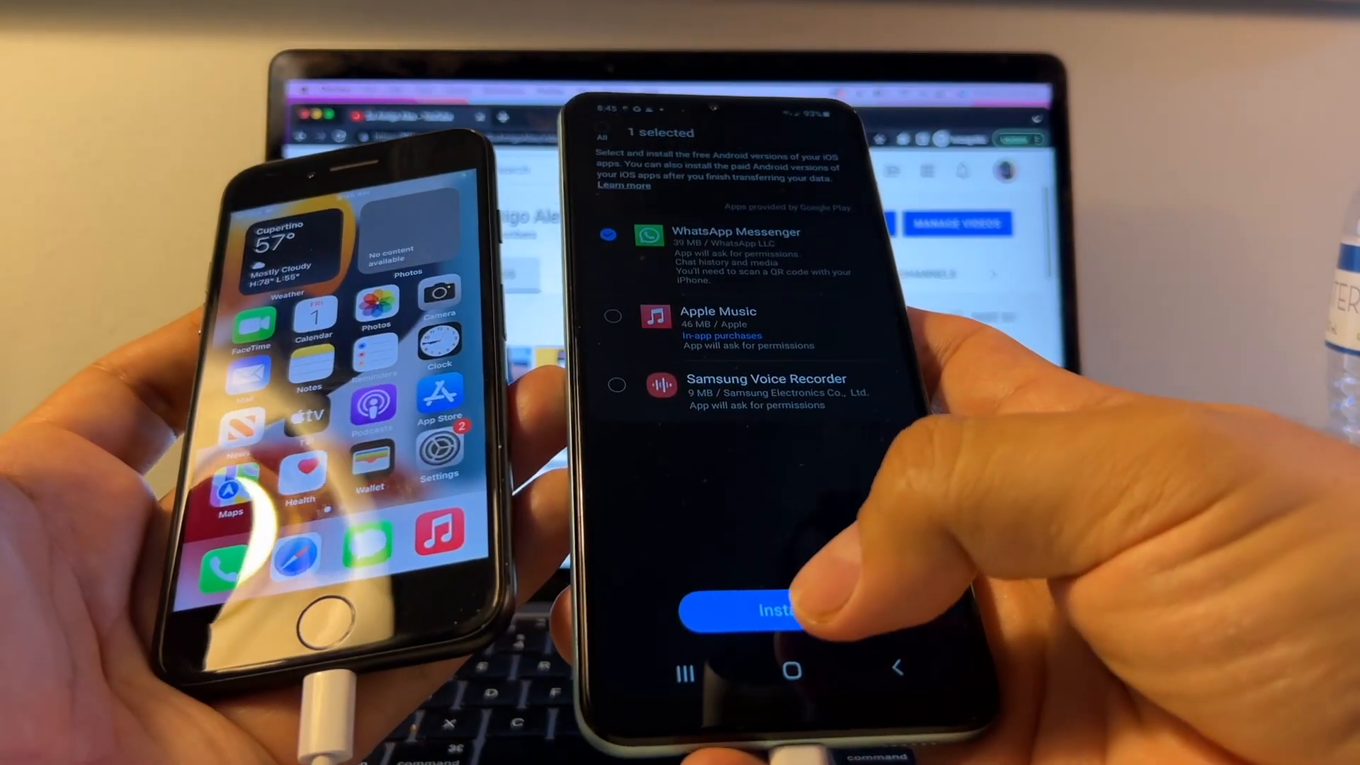
click(762, 609)
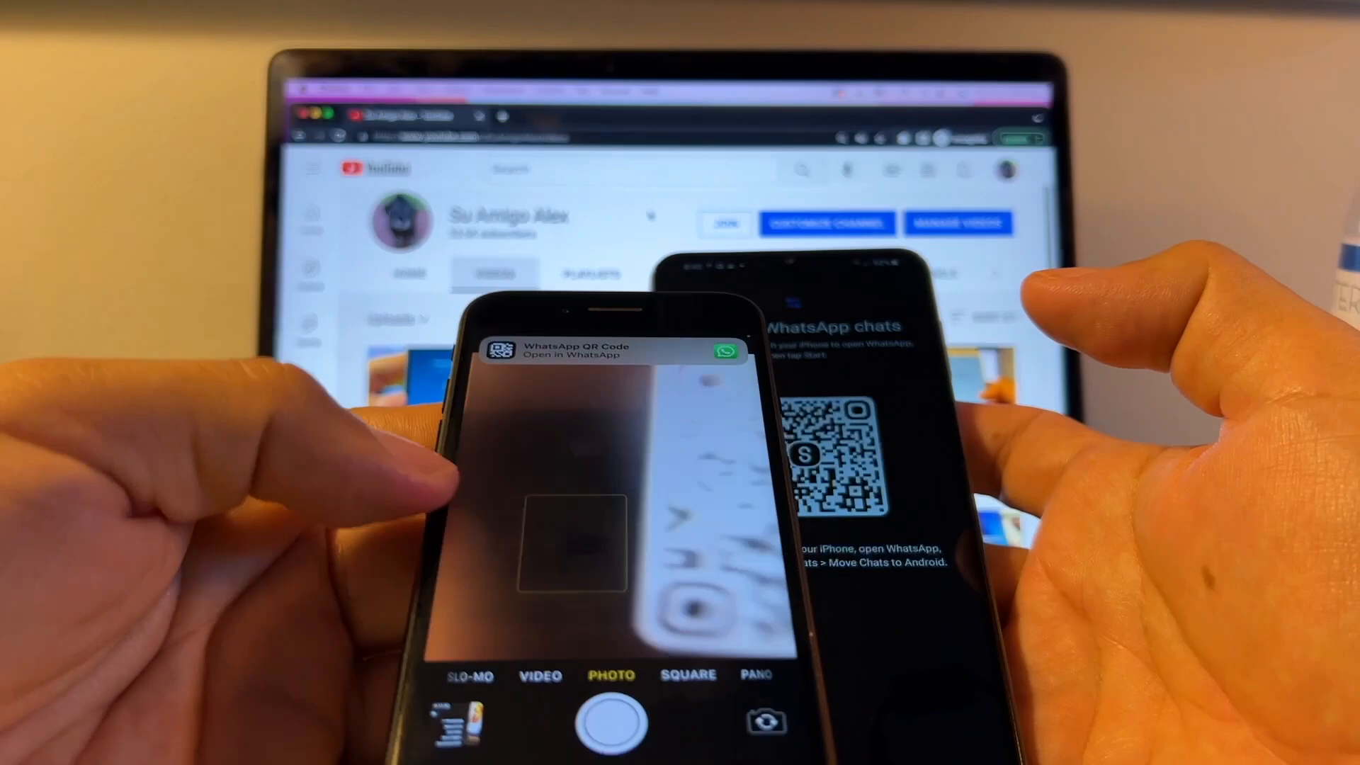
Step: Open the scanned WhatsApp QR code banner and confirm launching WhatsApp
click(552, 351)
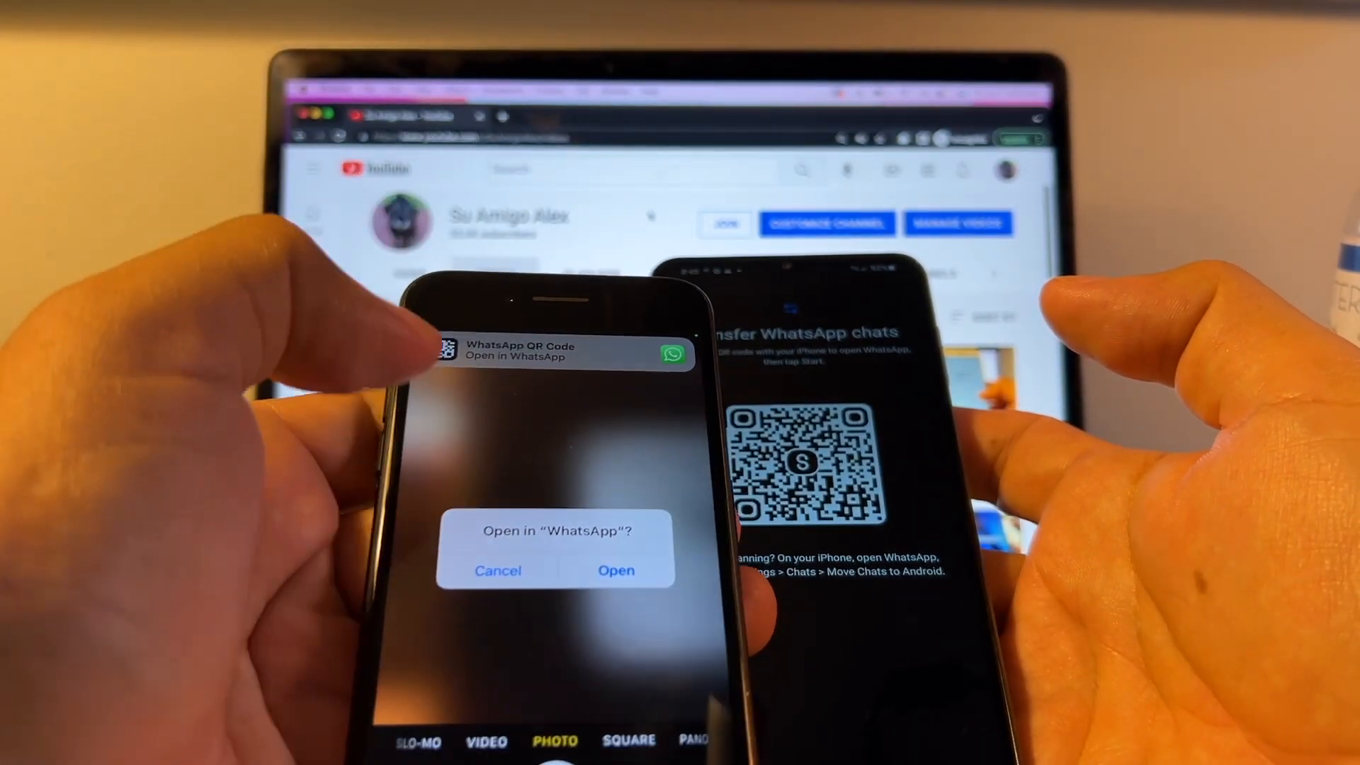
click(615, 570)
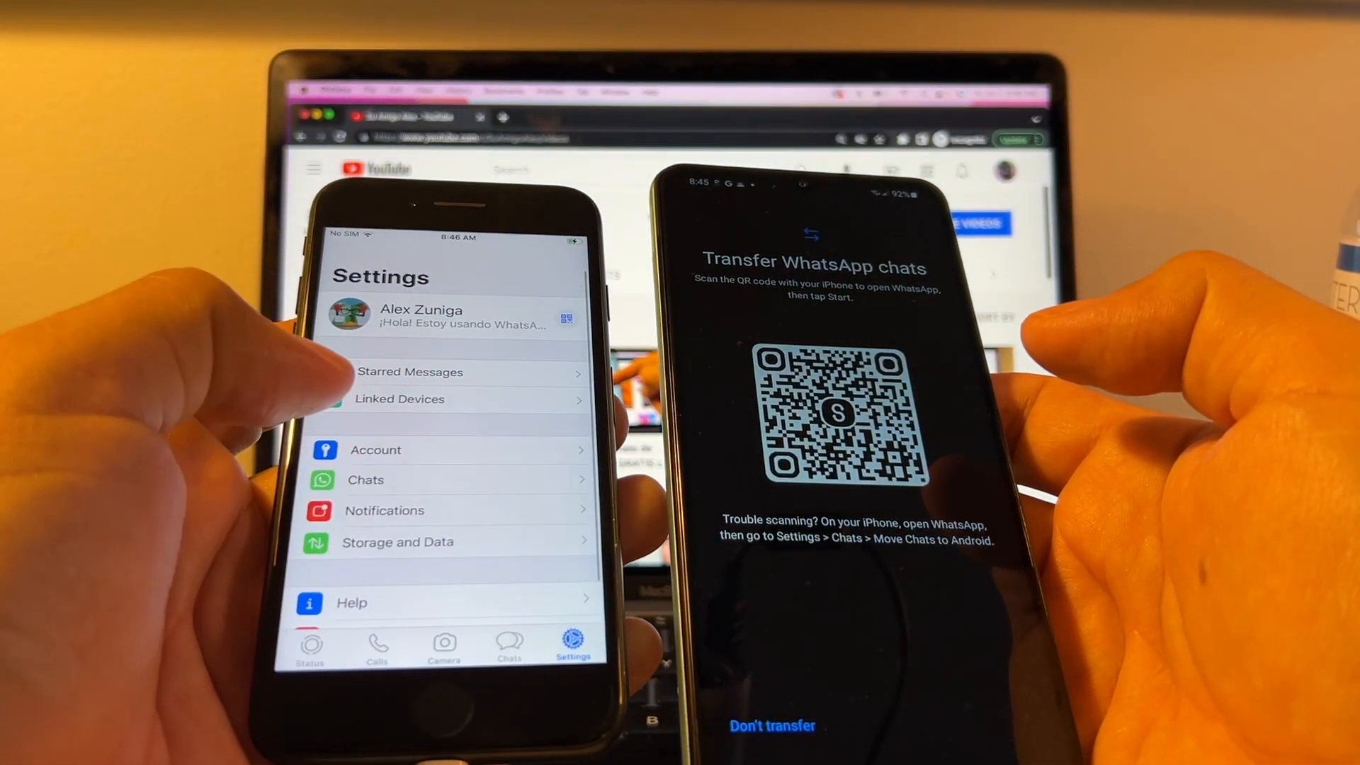
Step: From WhatsApp's Chats settings, choose Move Chats to Android and start sending
click(365, 479)
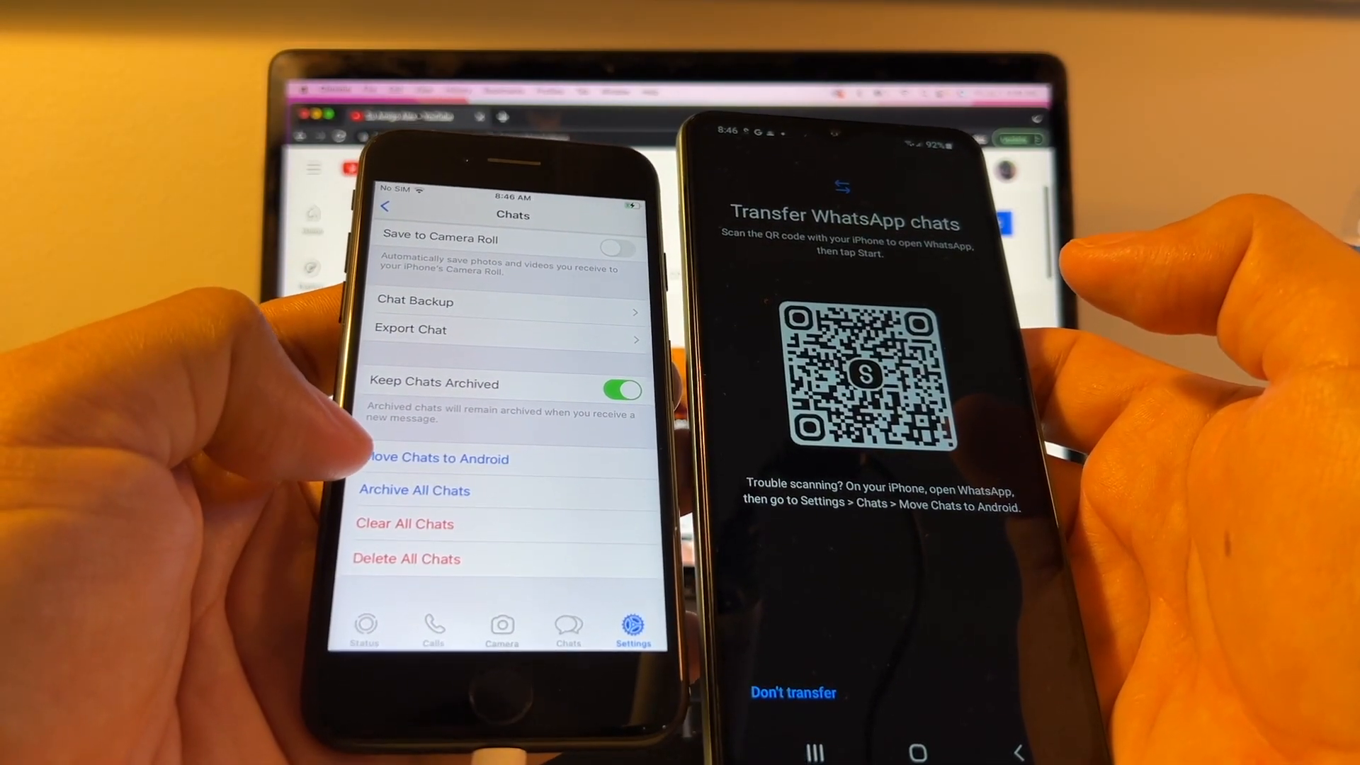
click(436, 458)
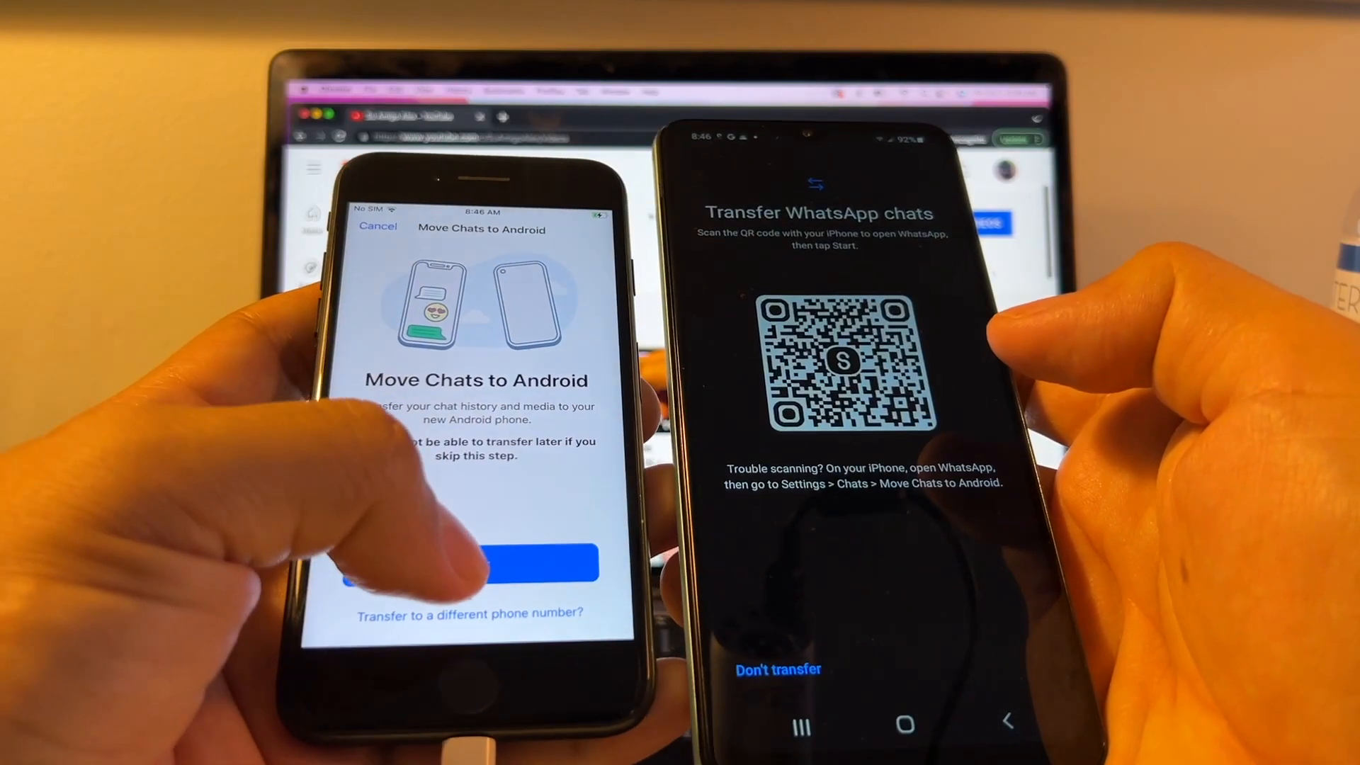
click(471, 561)
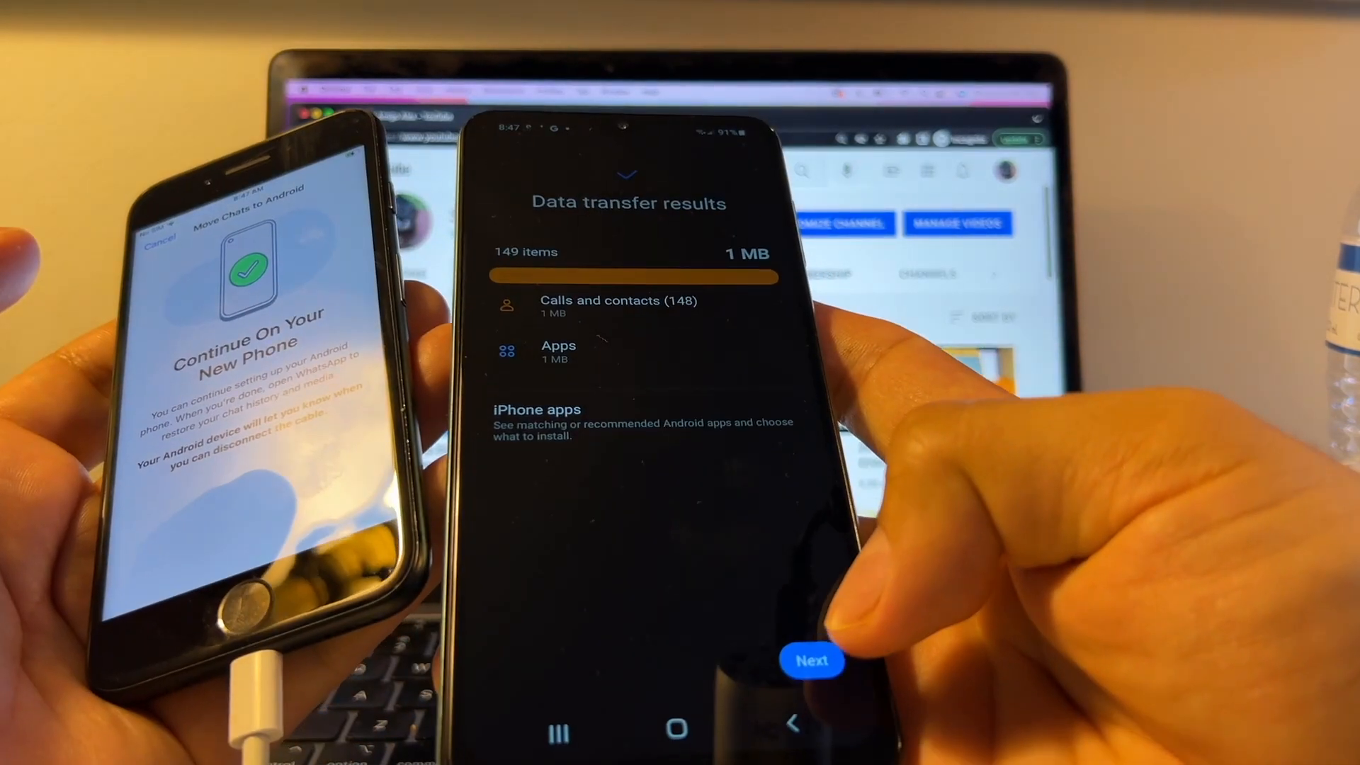
Step: Accept the transfer results of 149 items, including 148 calls and contacts
click(811, 660)
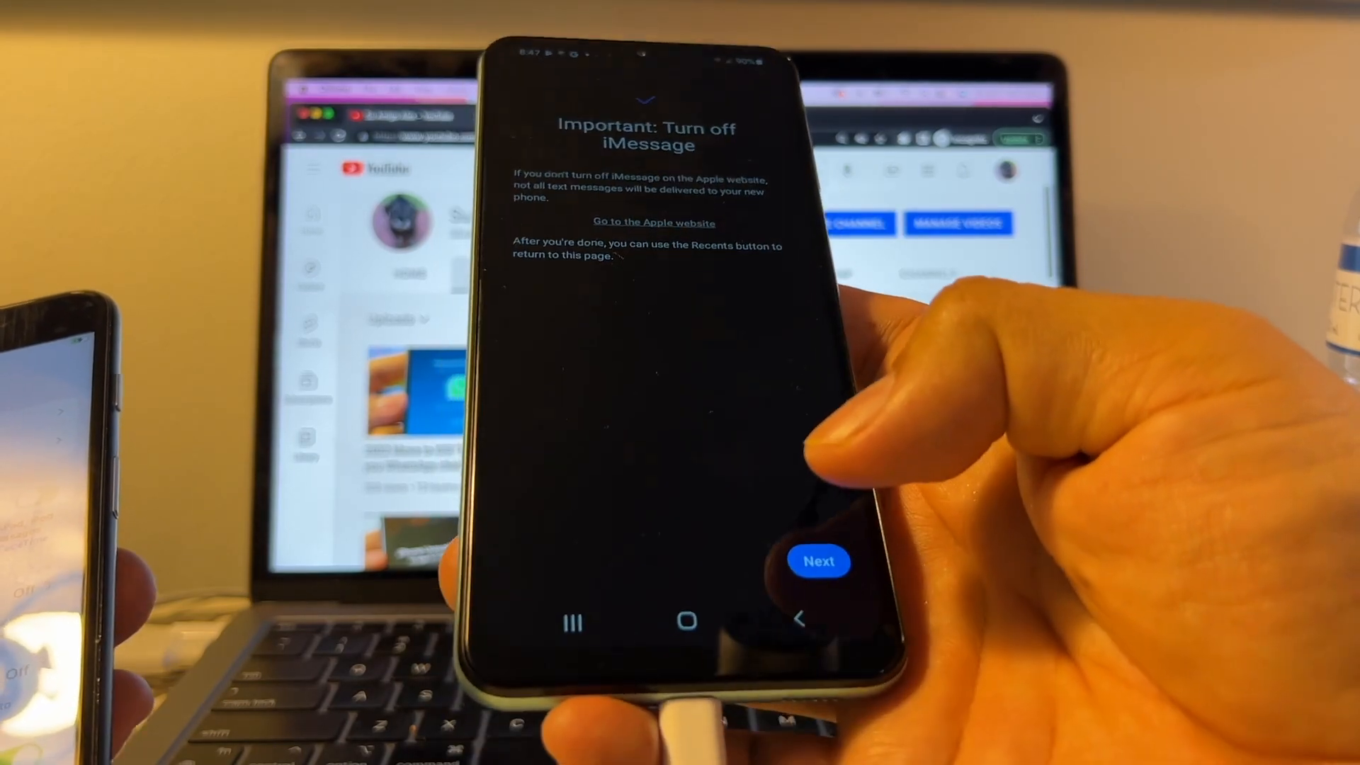
Step: Acknowledge the 'Turn off iMessage' notice to reach the iCloud data download step
click(818, 561)
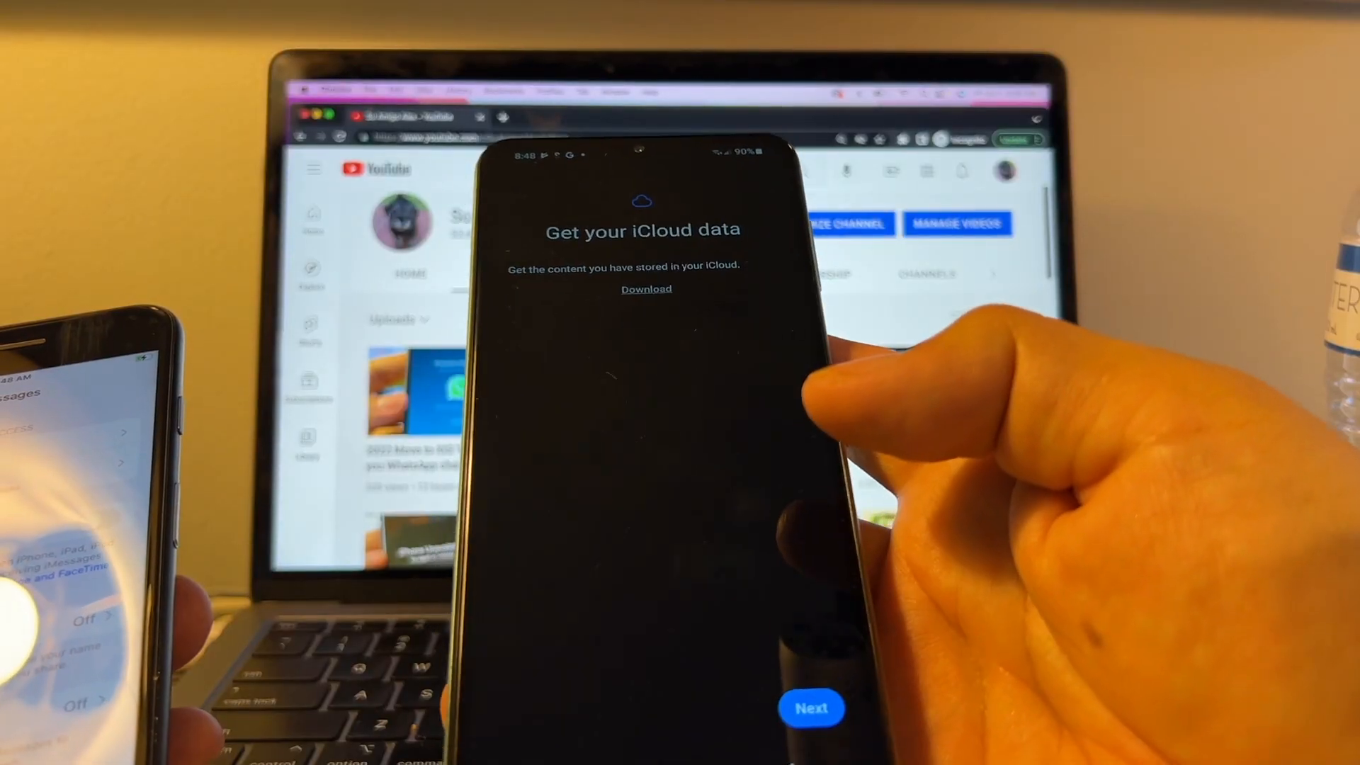
Step: Skip the iCloud data download, complete Smart Switch setup, and launch WhatsApp from the home screen
click(810, 707)
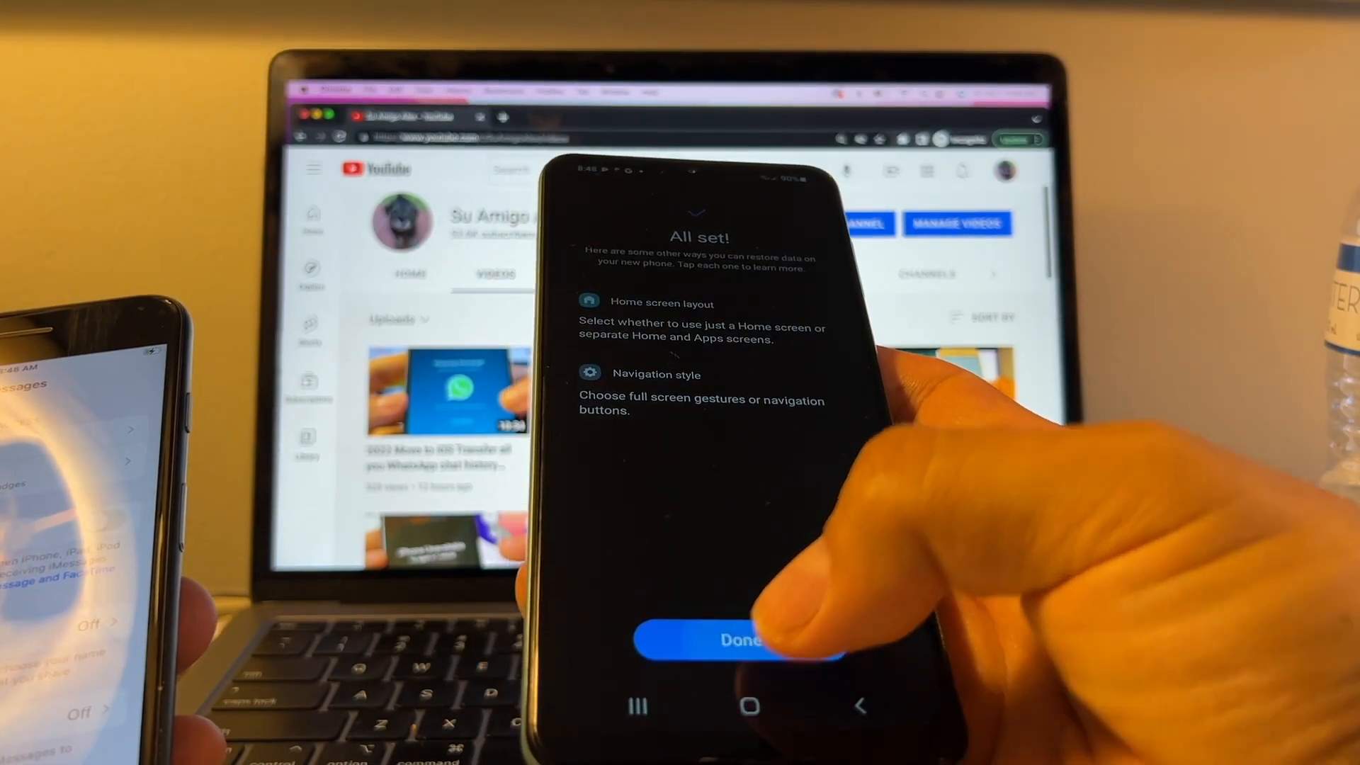
click(741, 640)
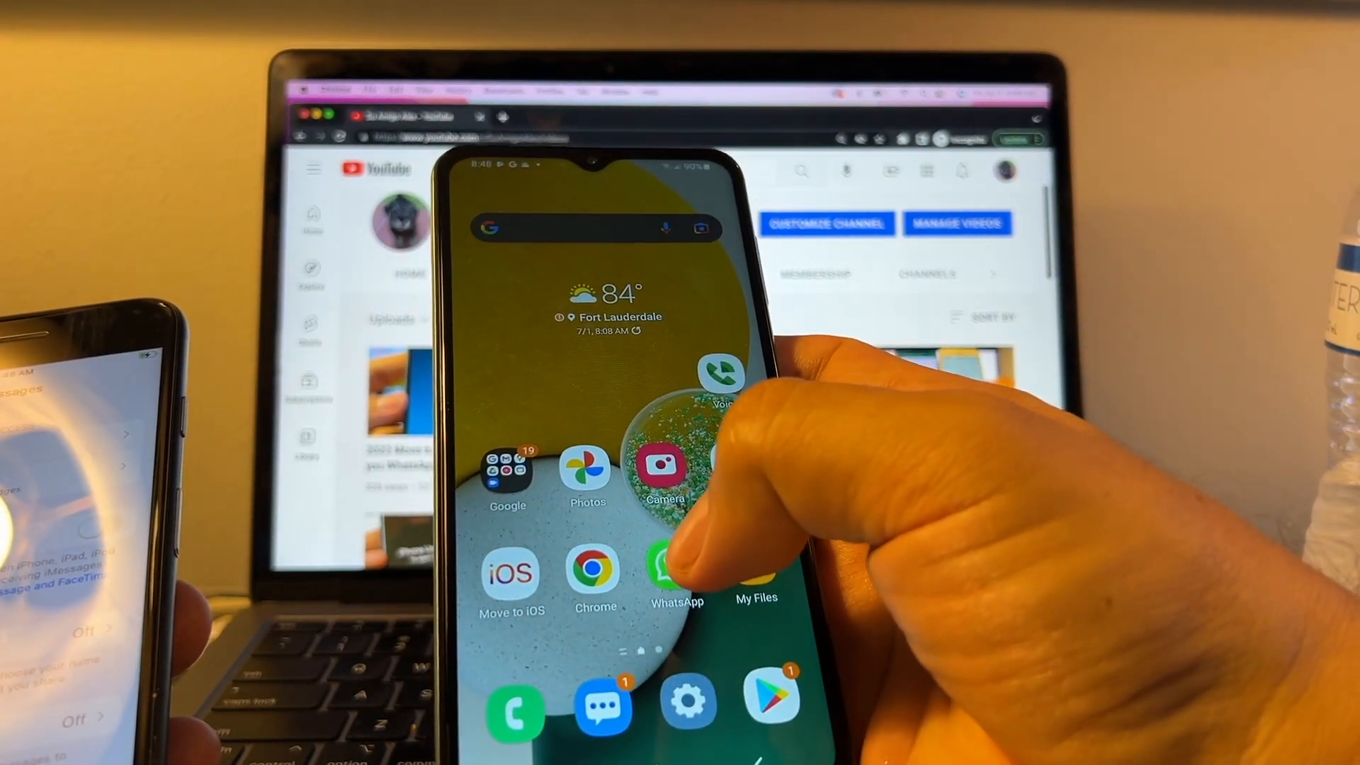
click(676, 563)
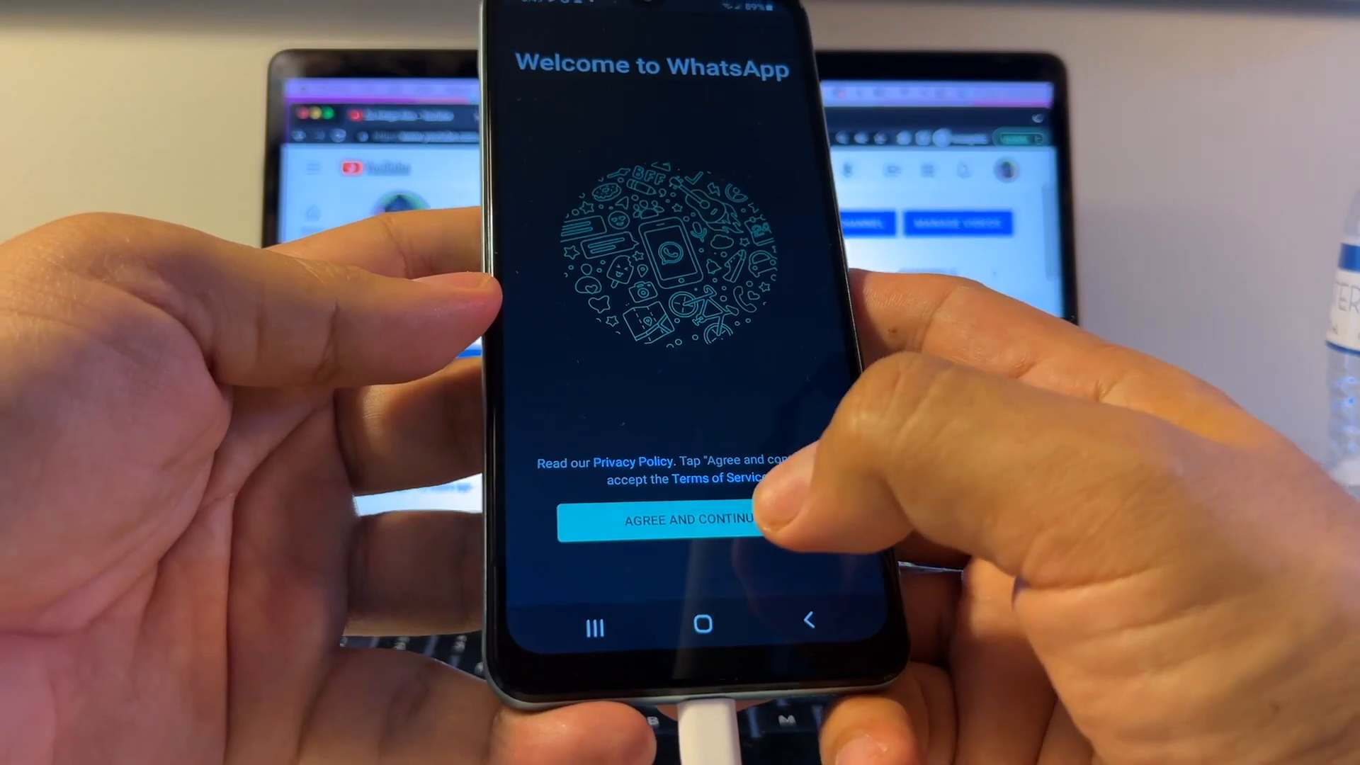
click(681, 521)
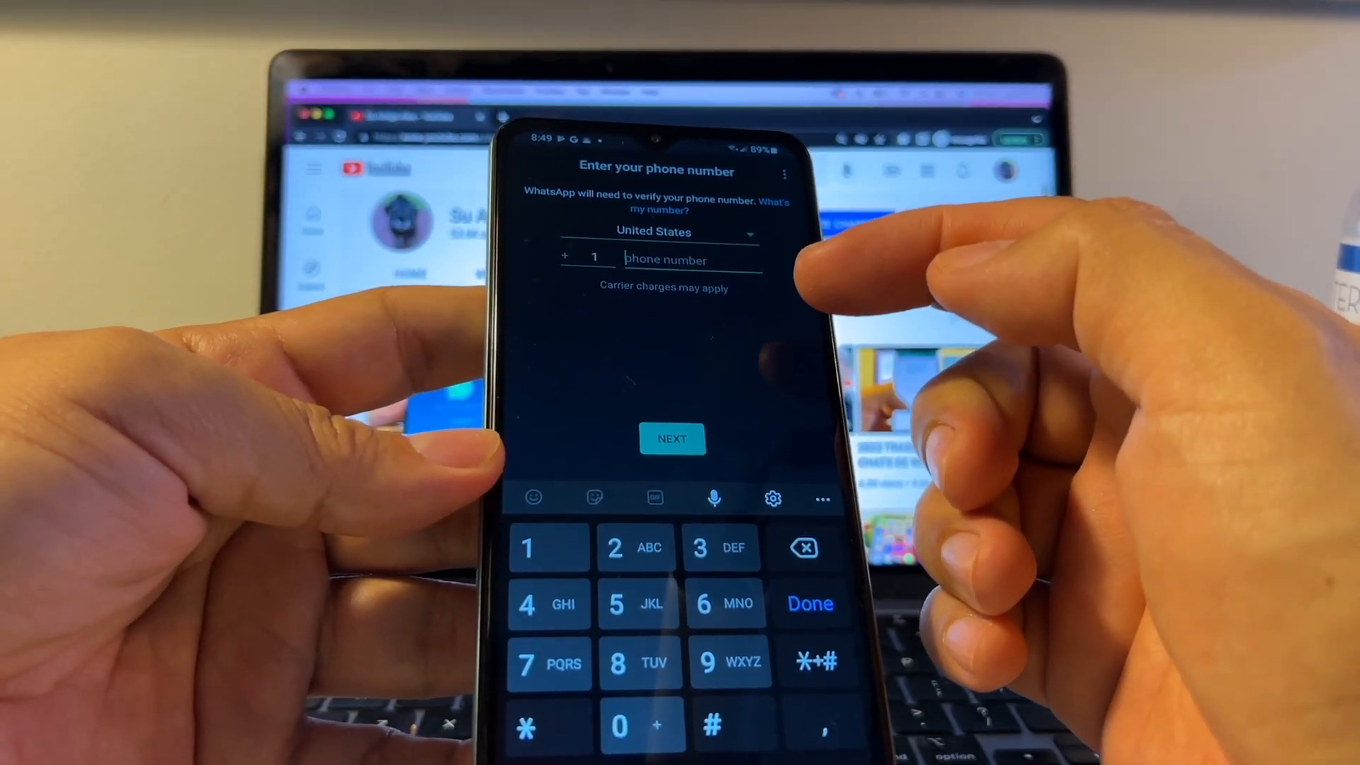
text((954) 658-5568)
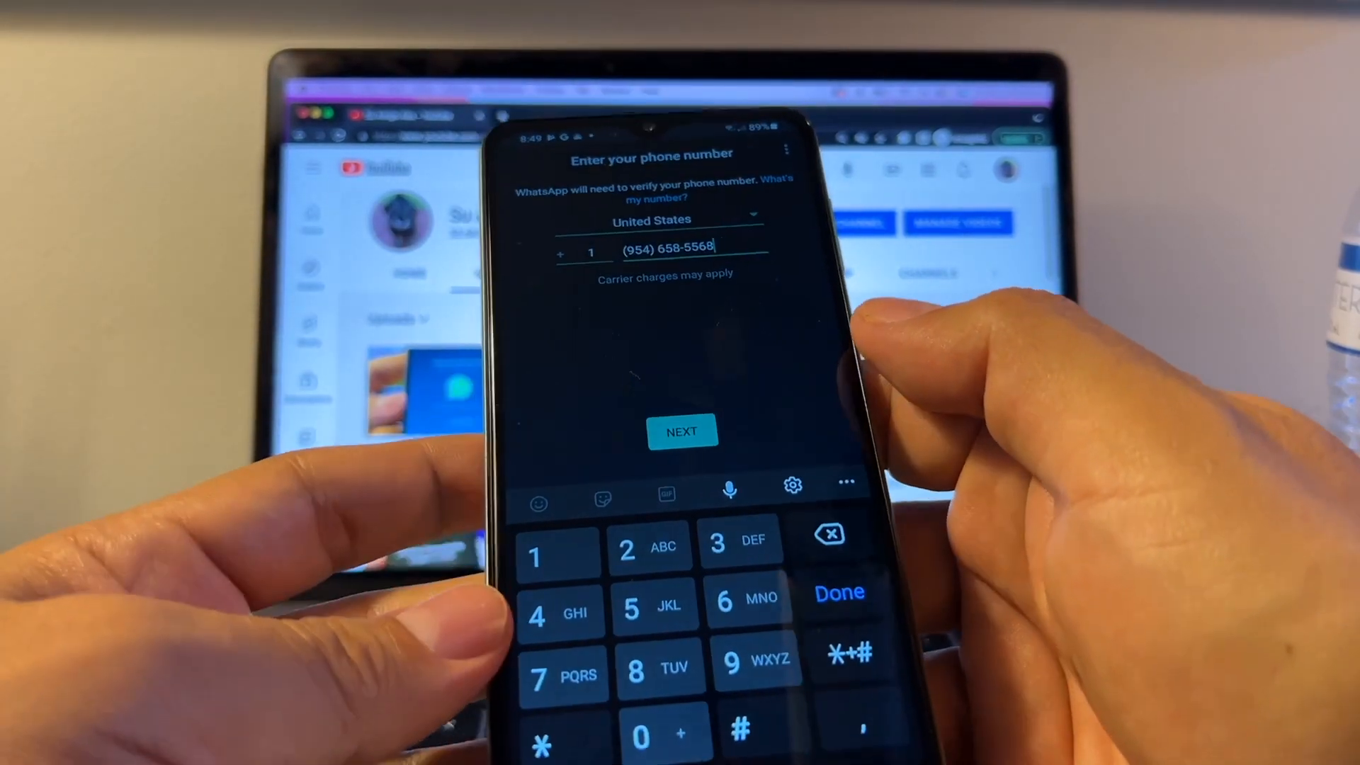
click(681, 430)
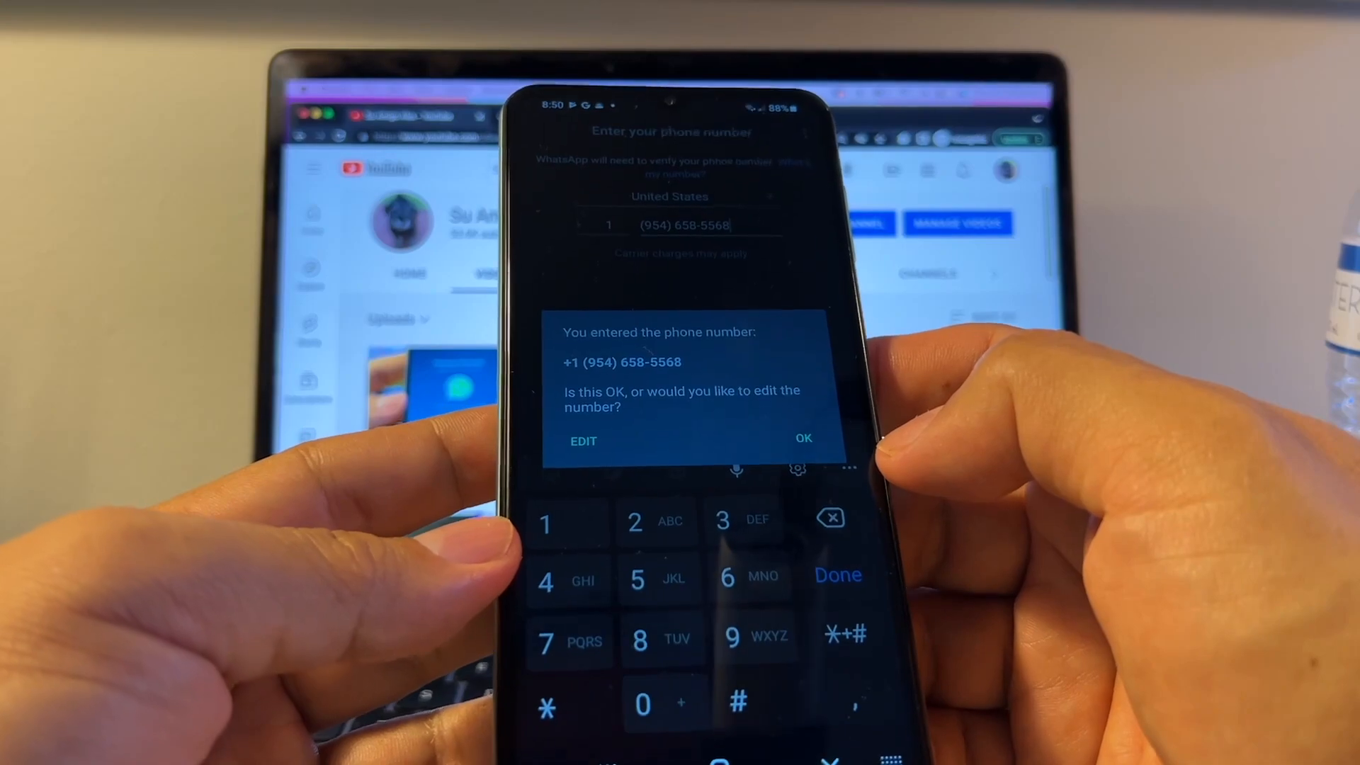
click(802, 437)
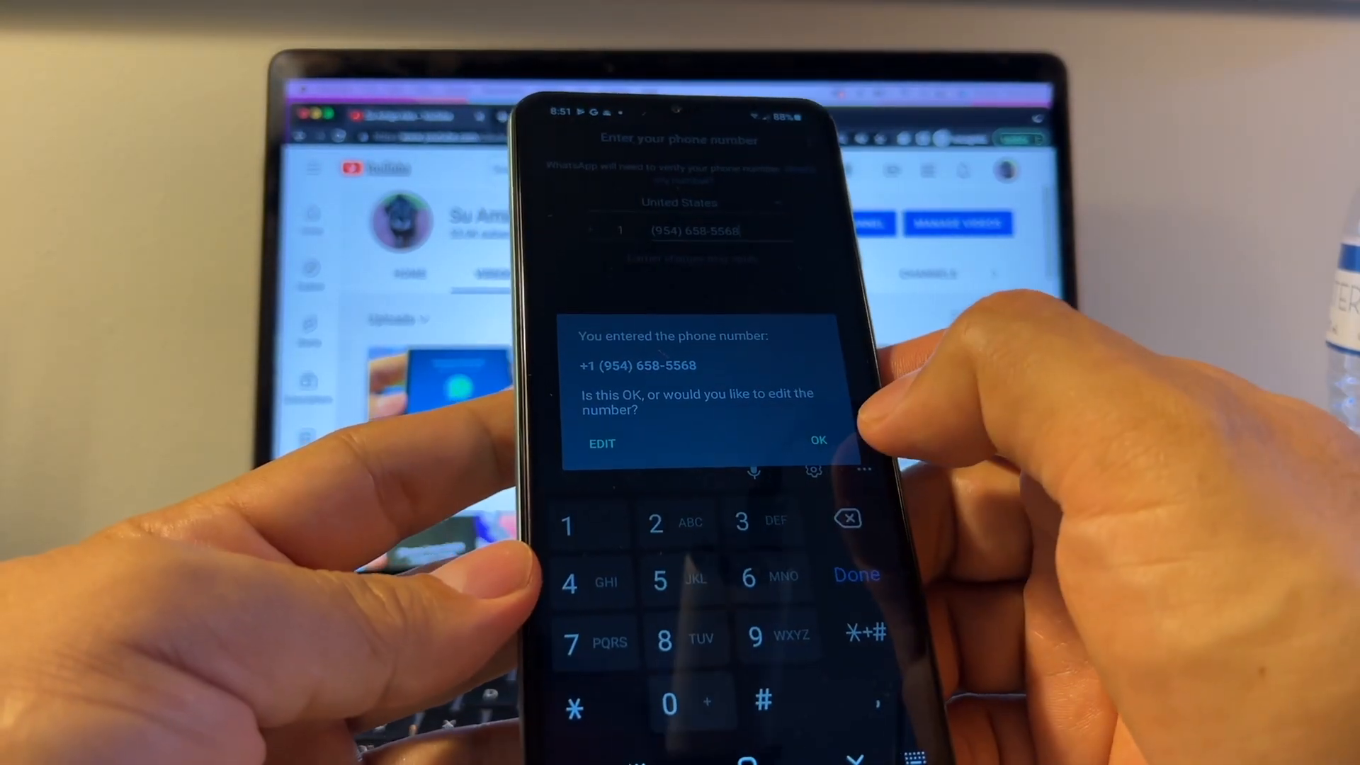
click(816, 440)
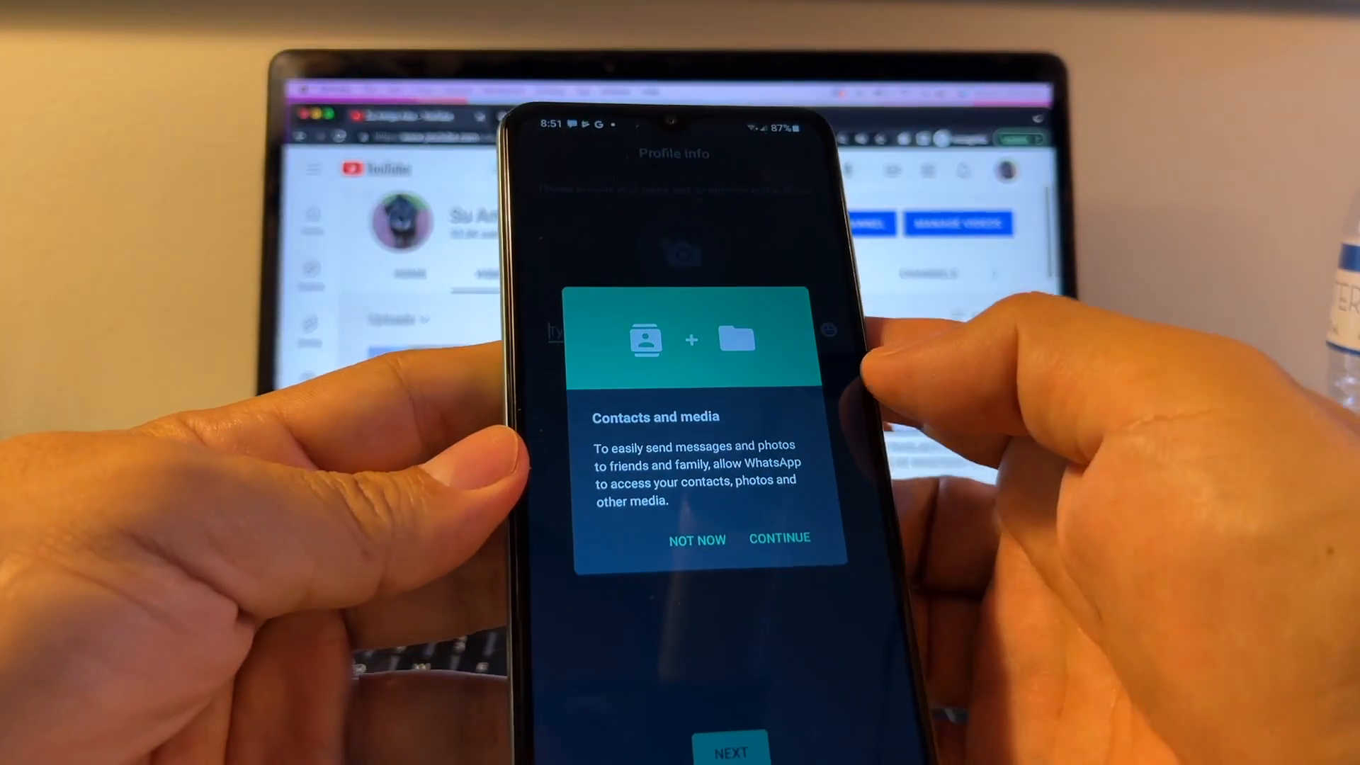
Step: Allow WhatsApp access to contacts and to photos and media
click(779, 537)
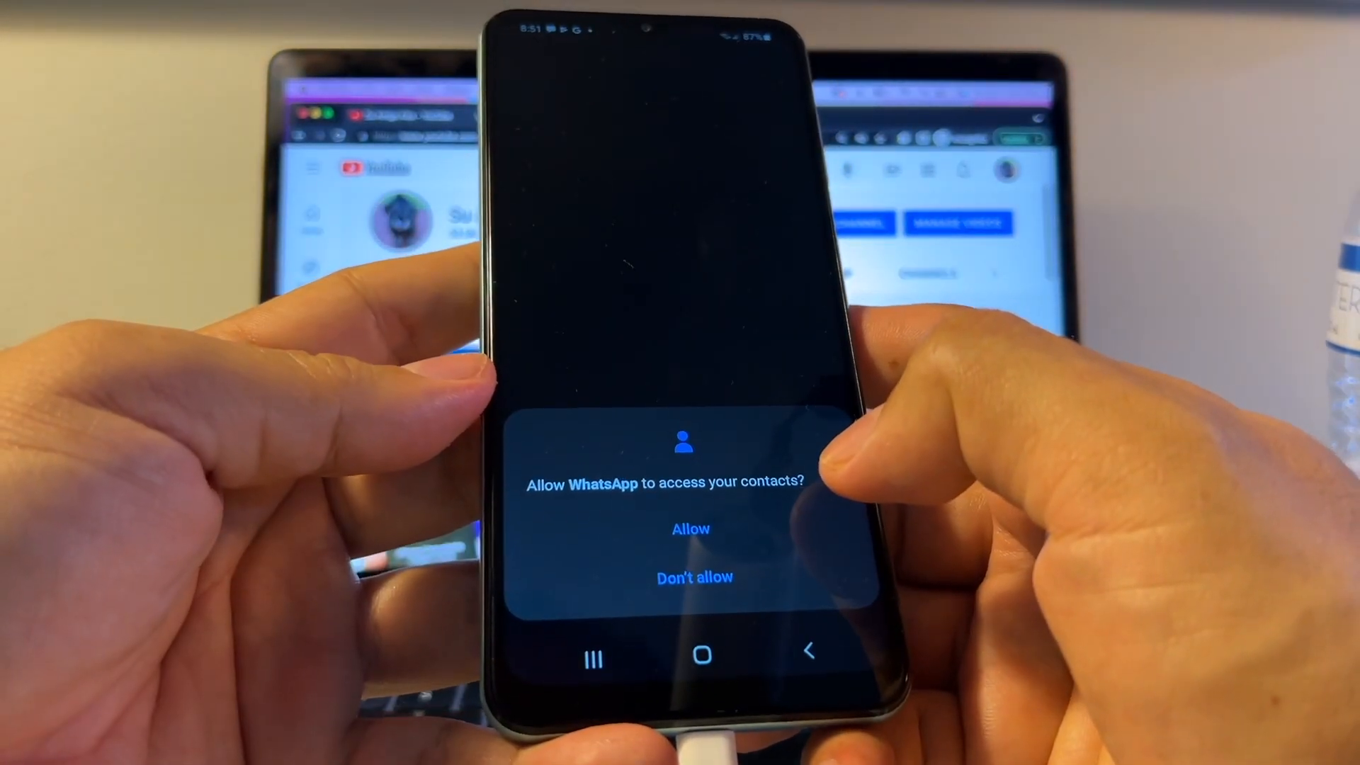
click(690, 528)
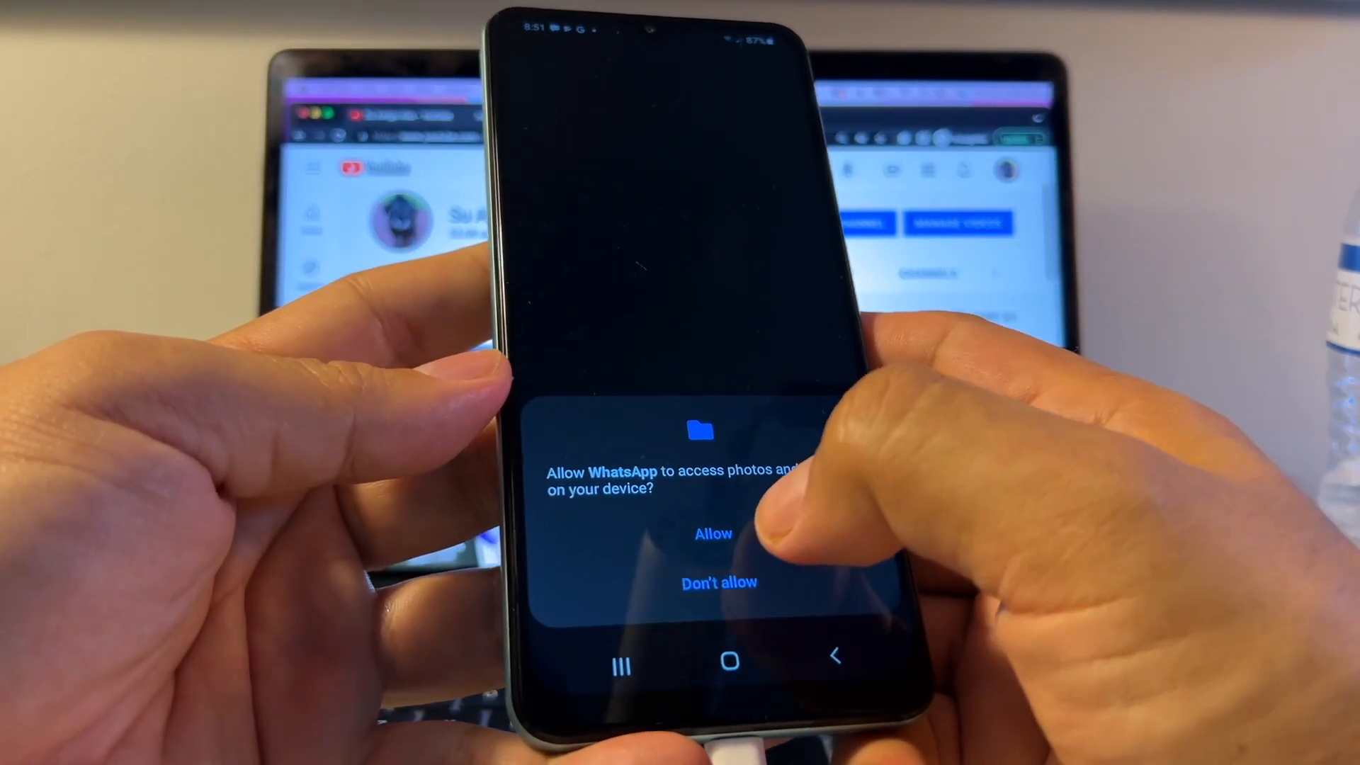
click(713, 533)
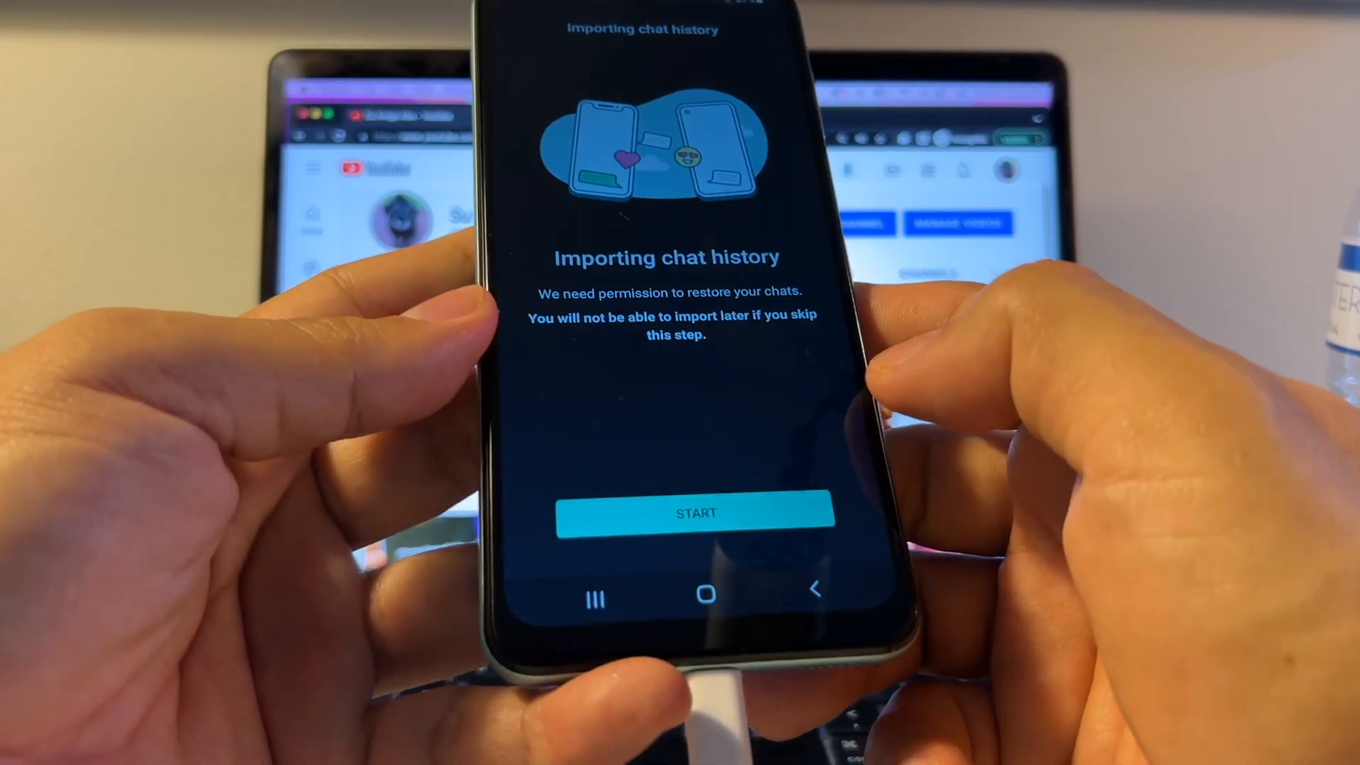
Step: Import the old phone's chat history and enter 'Alex' as the profile name
click(694, 511)
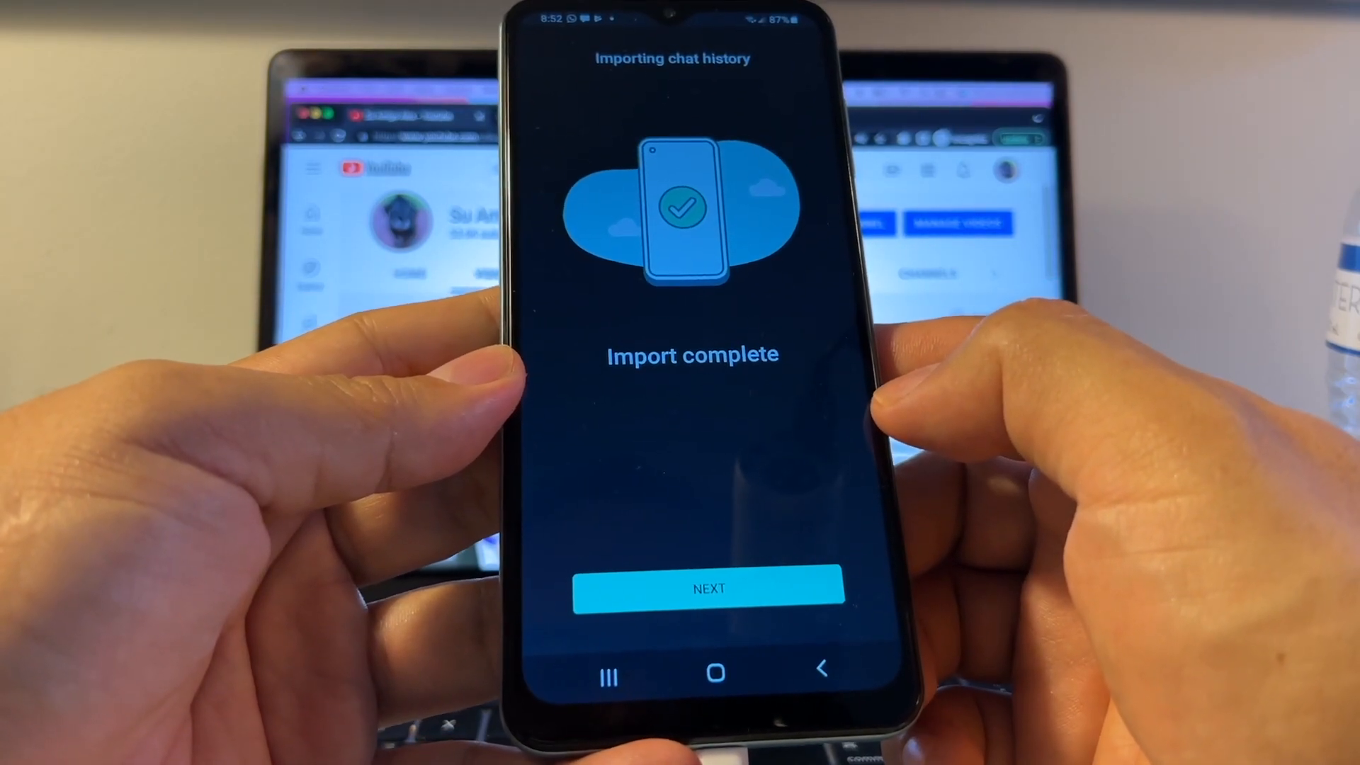
click(708, 587)
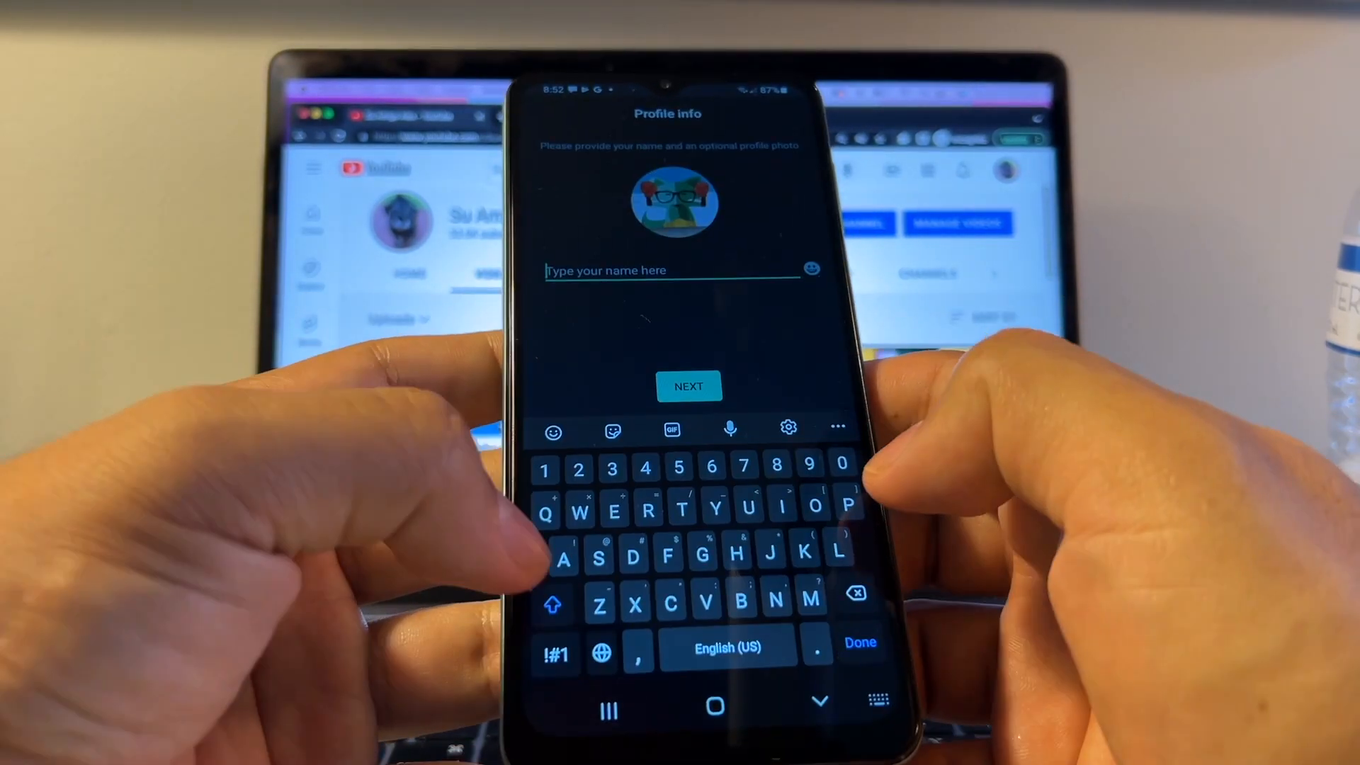
text(Alex)
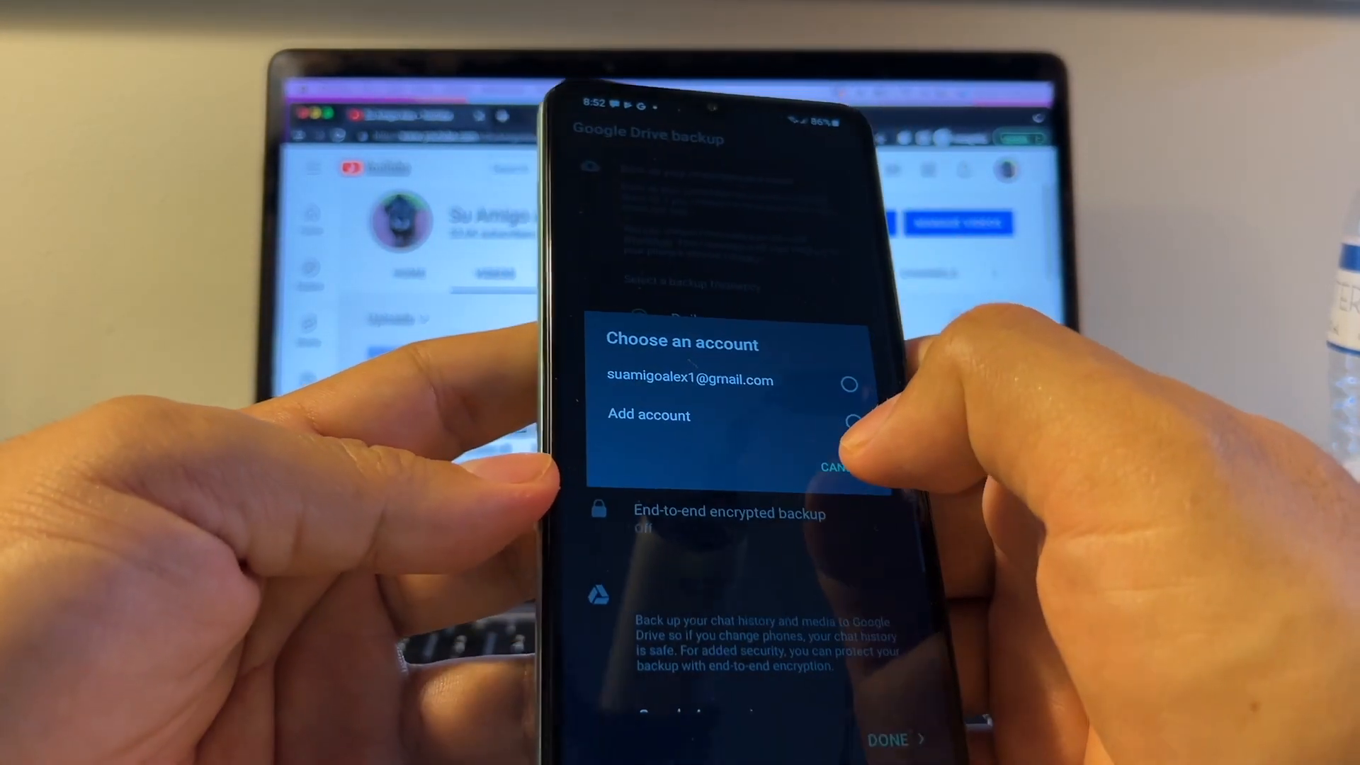
Step: Set daily Google Drive backups with videos to the phone's Gmail account
click(689, 379)
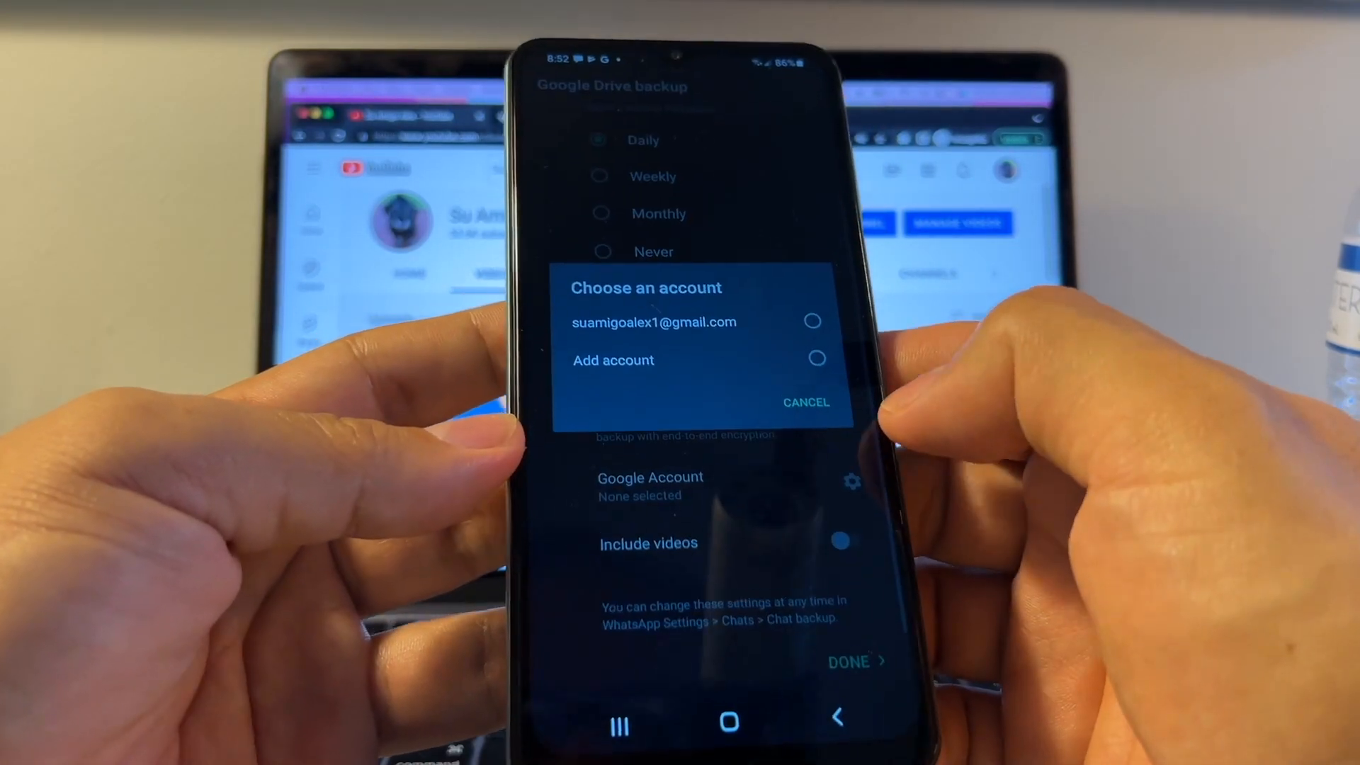
click(653, 321)
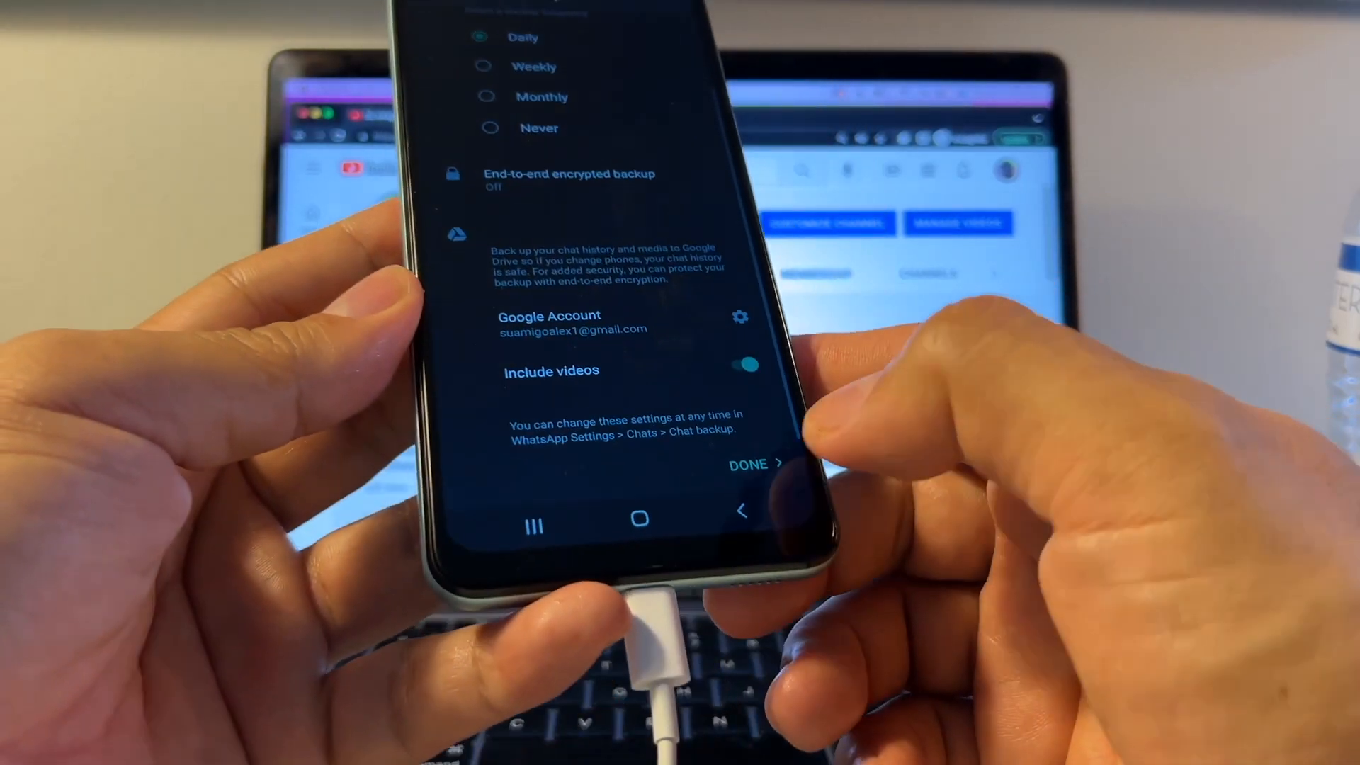
click(752, 463)
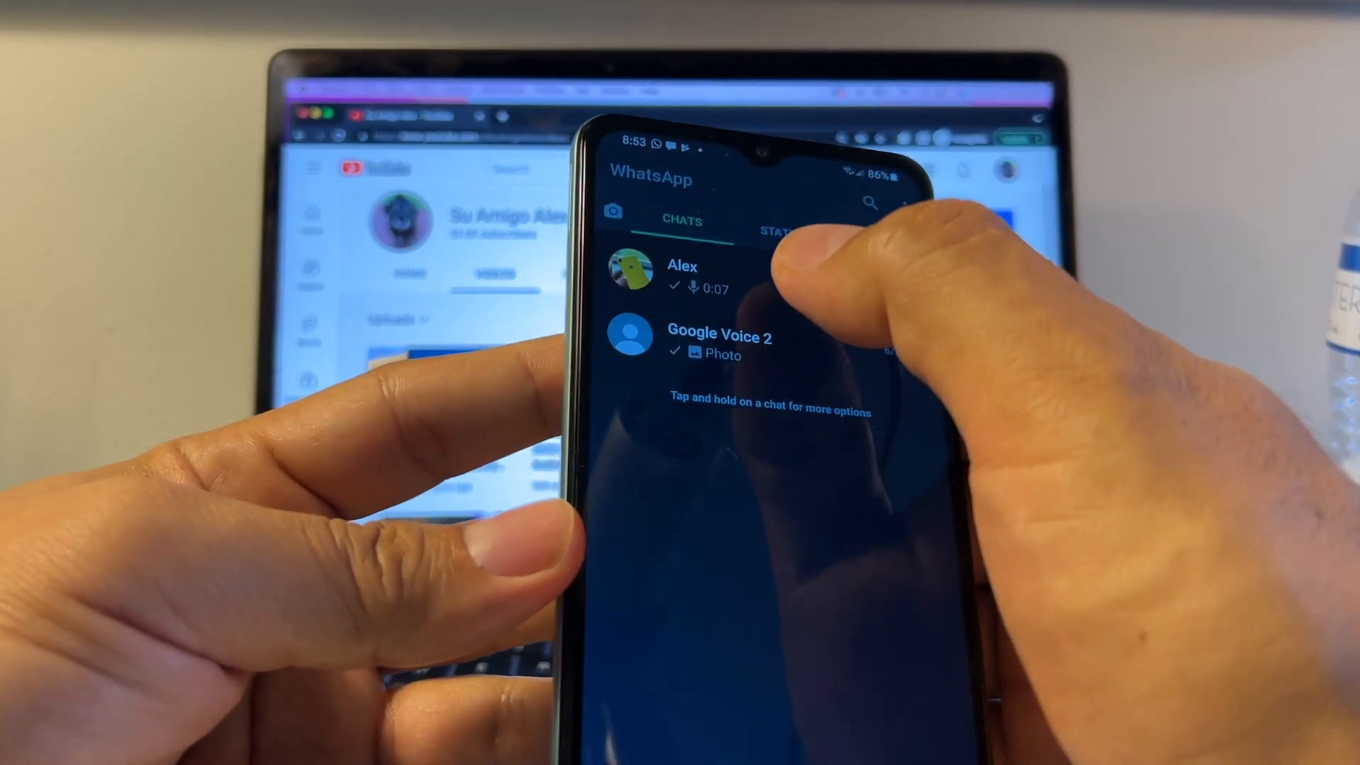
Step: Open the first imported chat and the Google Voice 2 chat to check their old messages
click(702, 277)
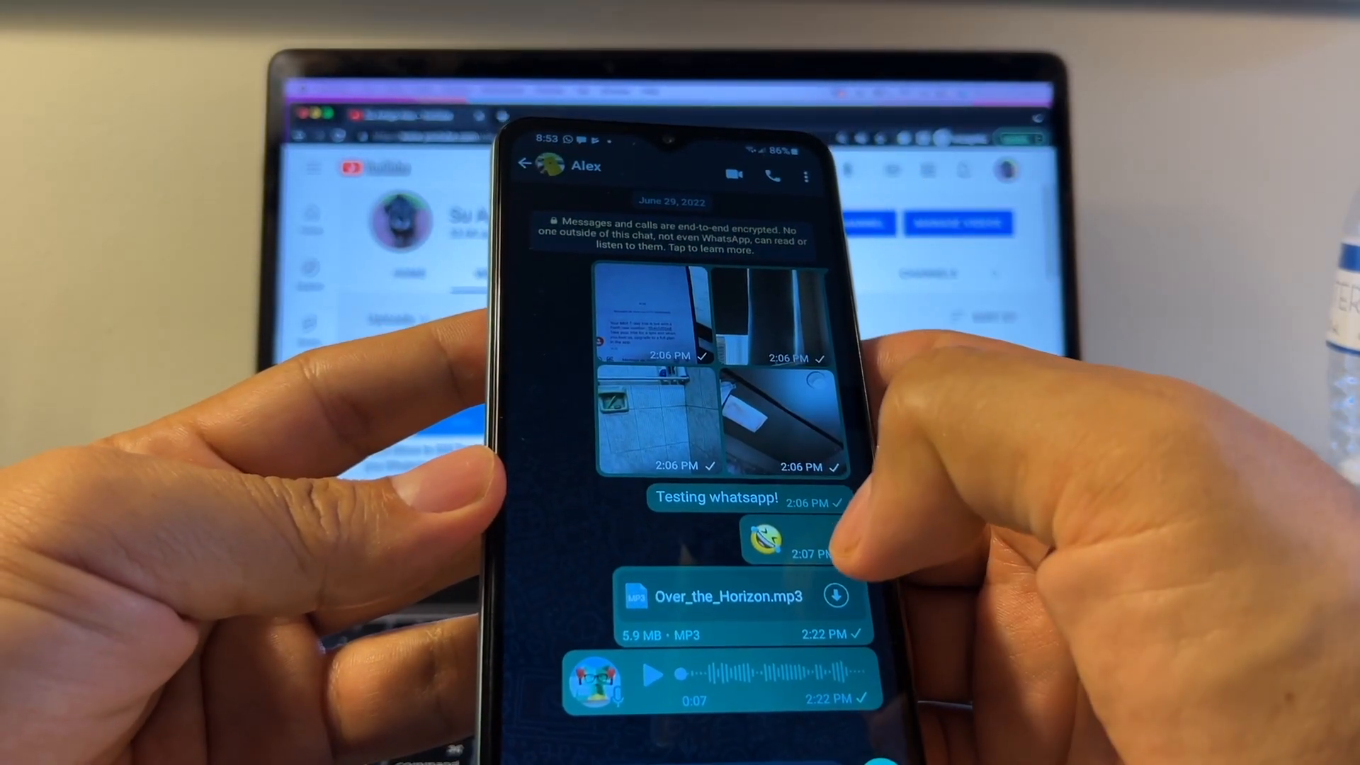
click(525, 166)
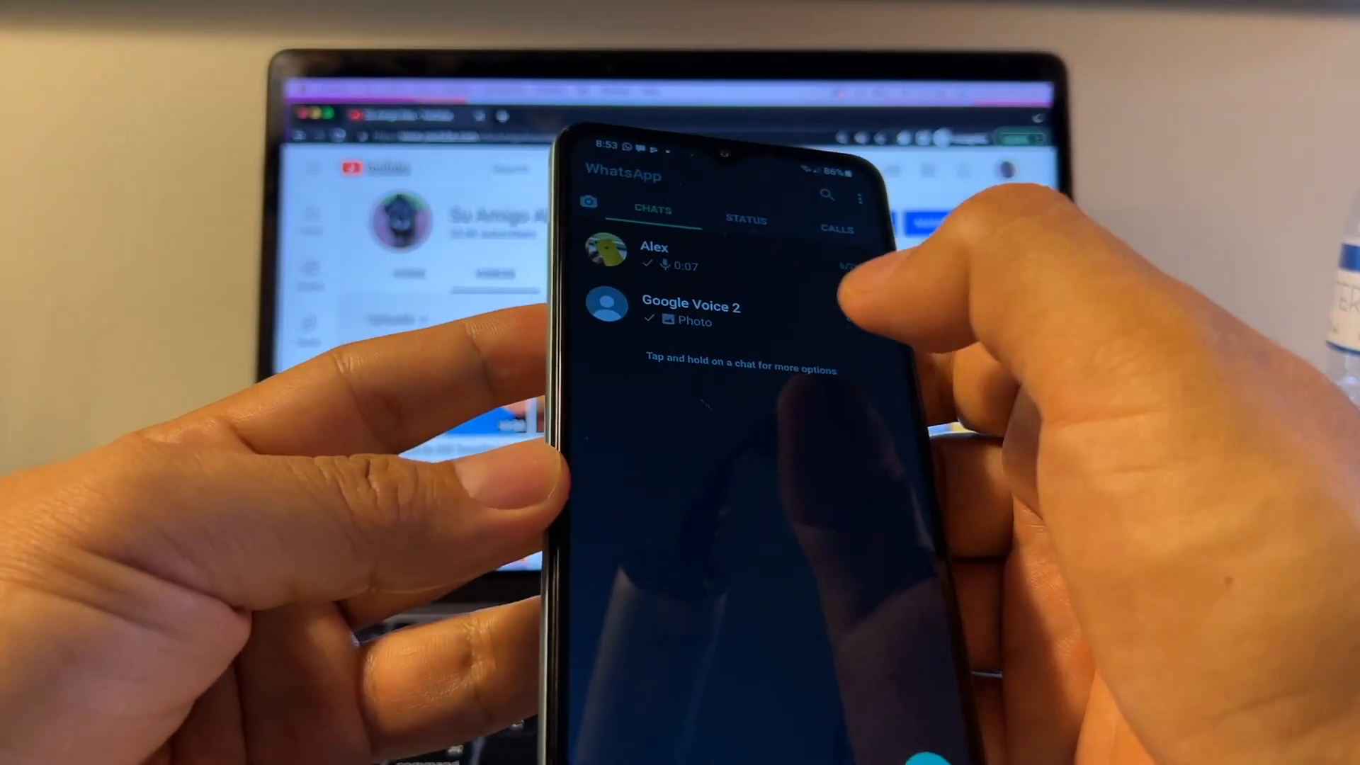
click(691, 313)
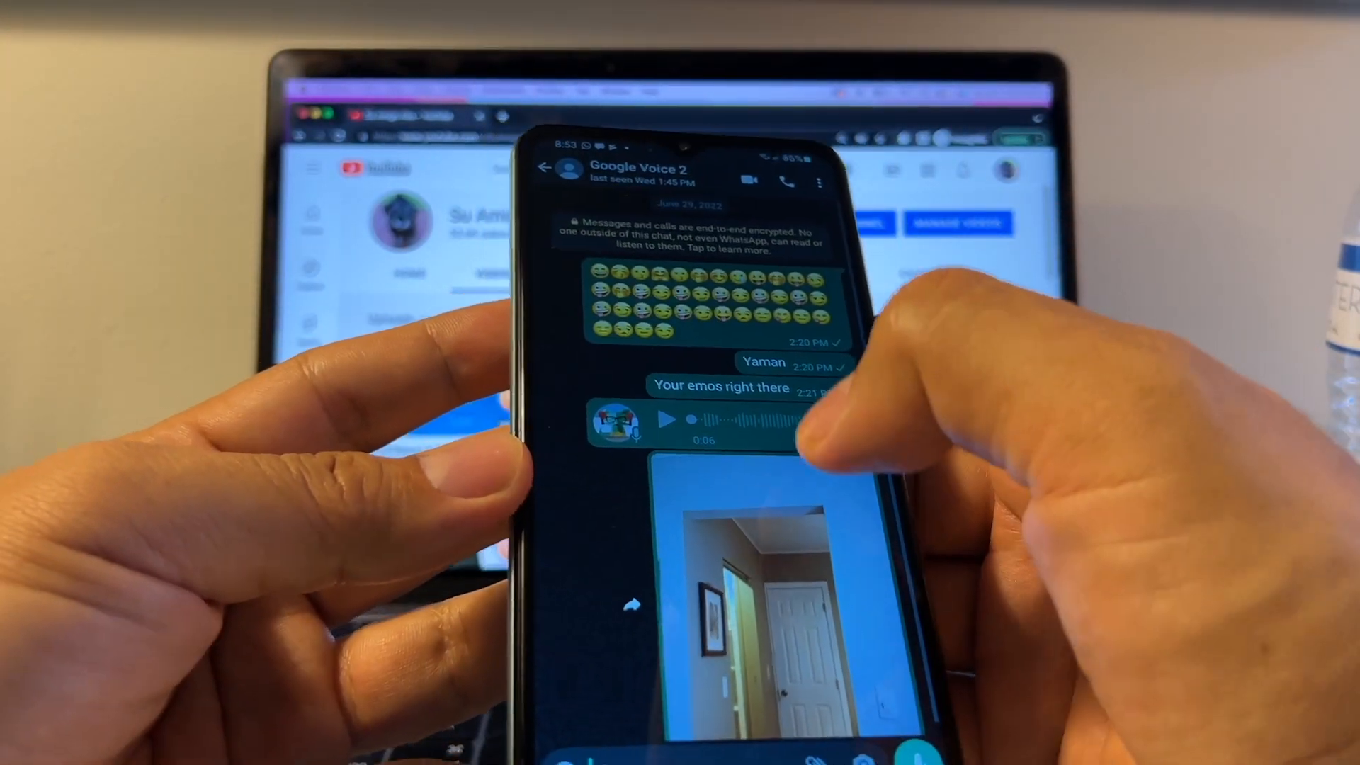
click(544, 169)
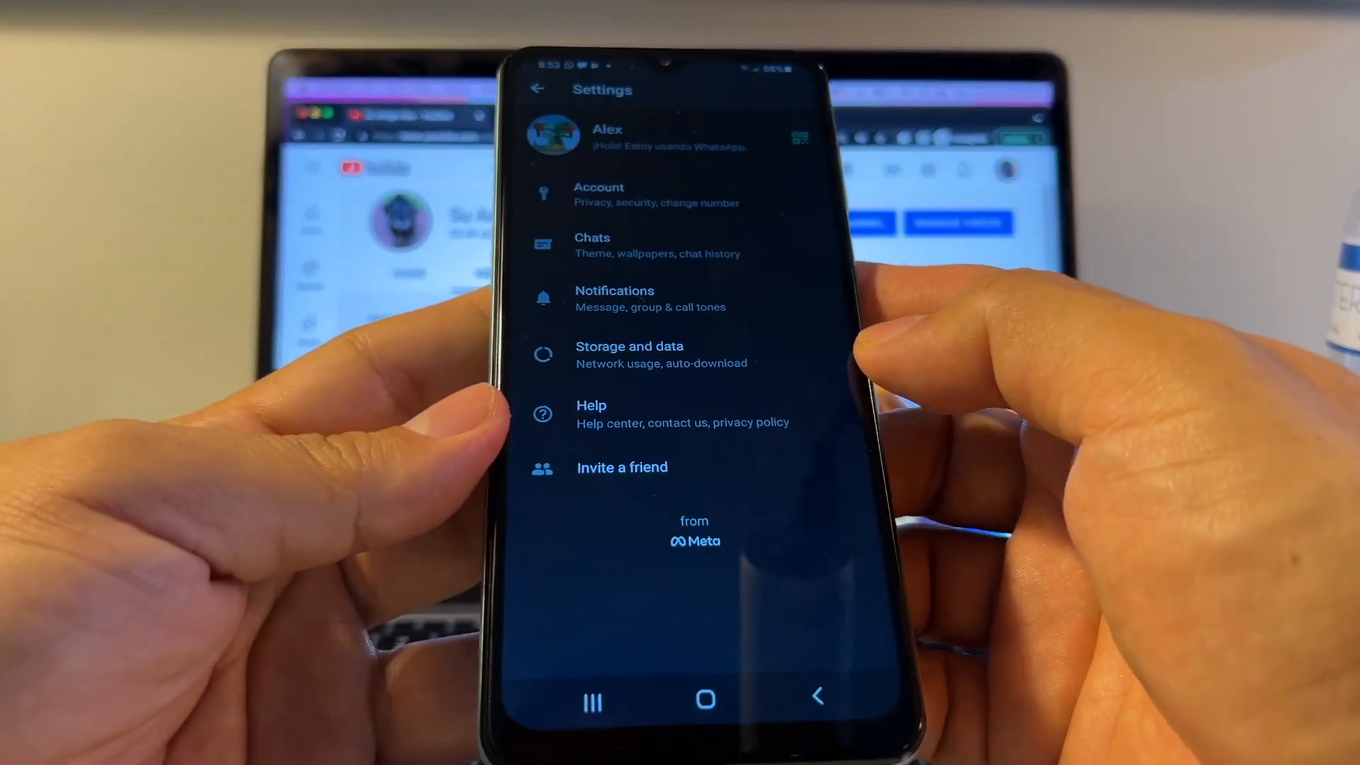
click(694, 529)
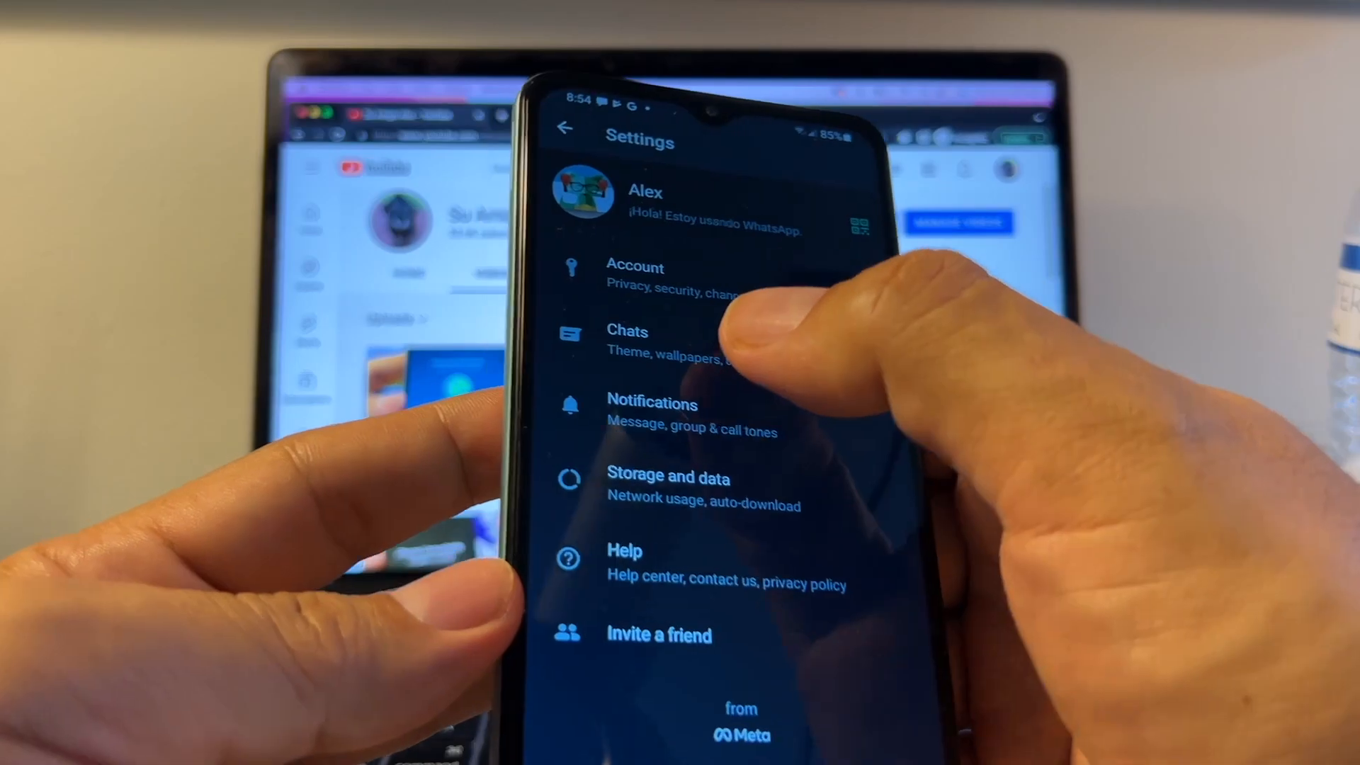
click(626, 341)
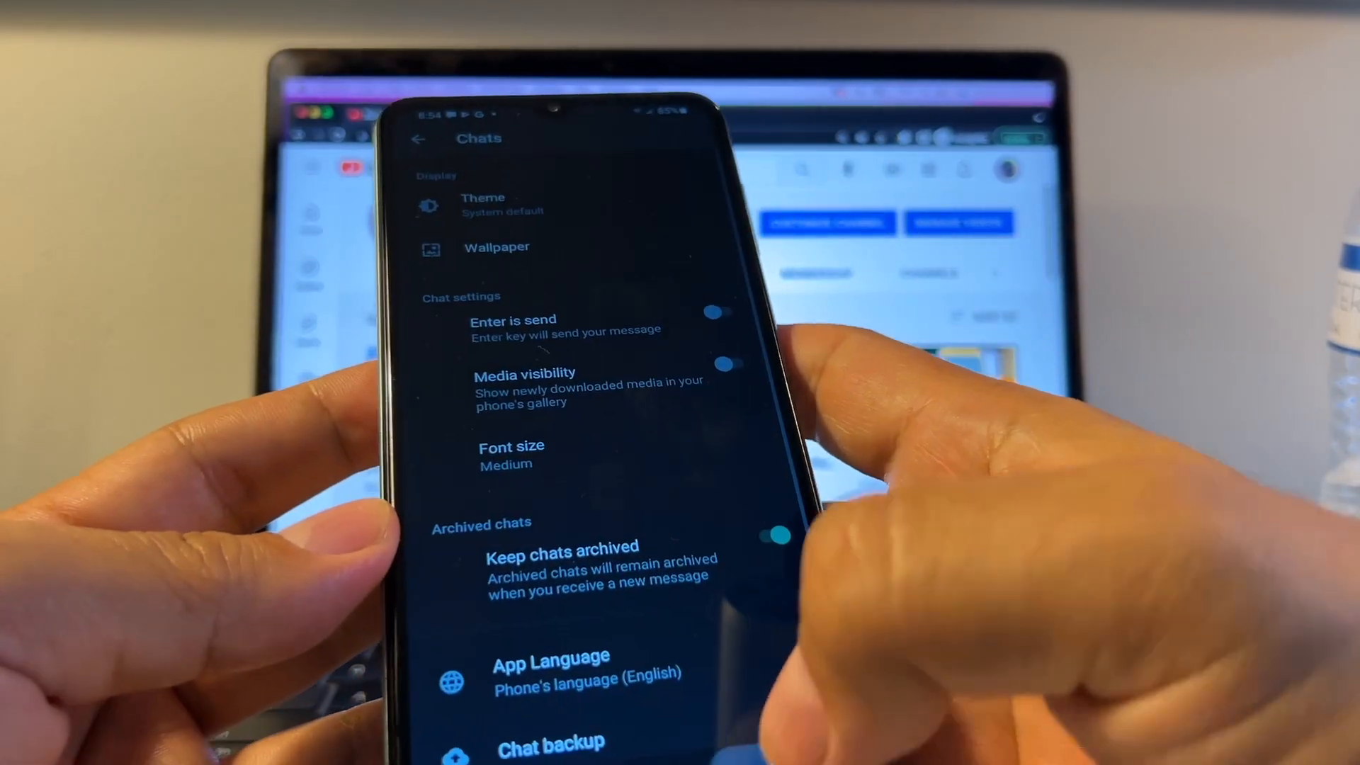
click(419, 139)
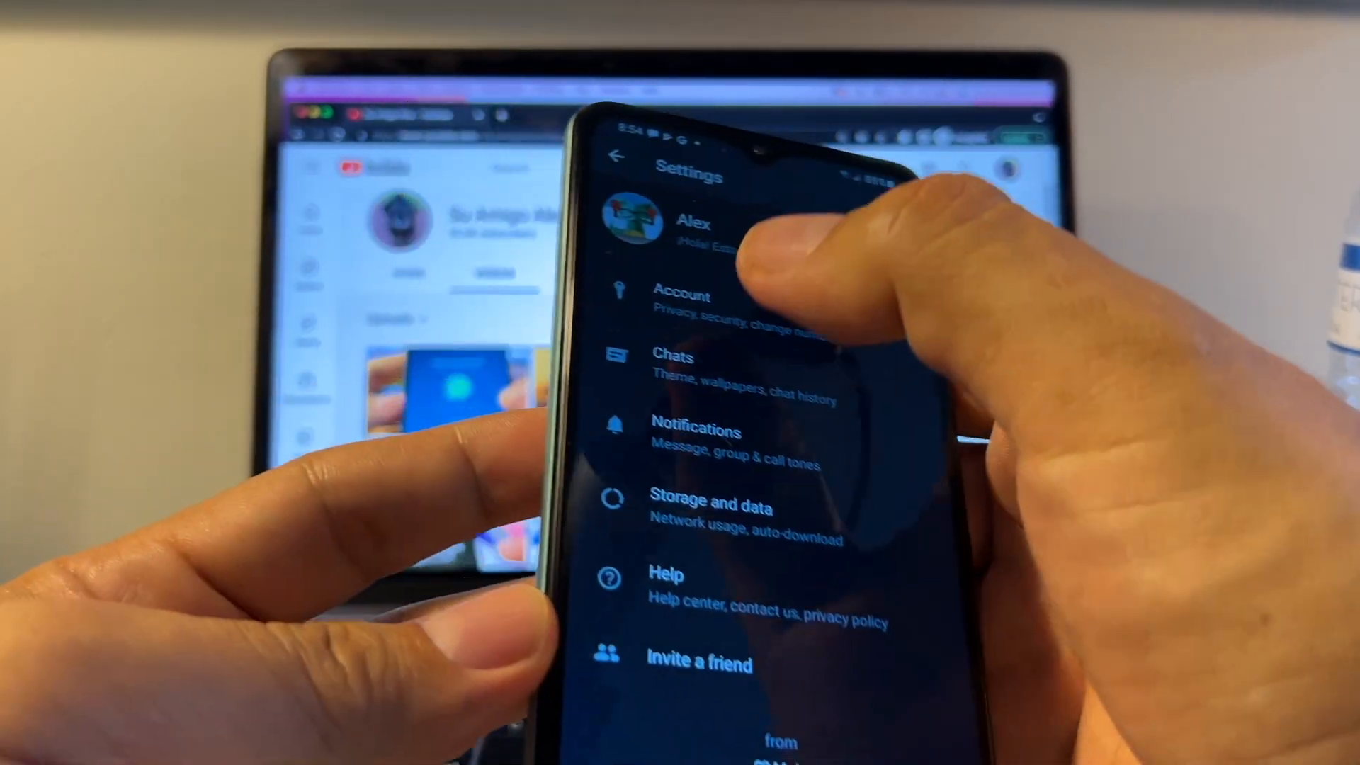